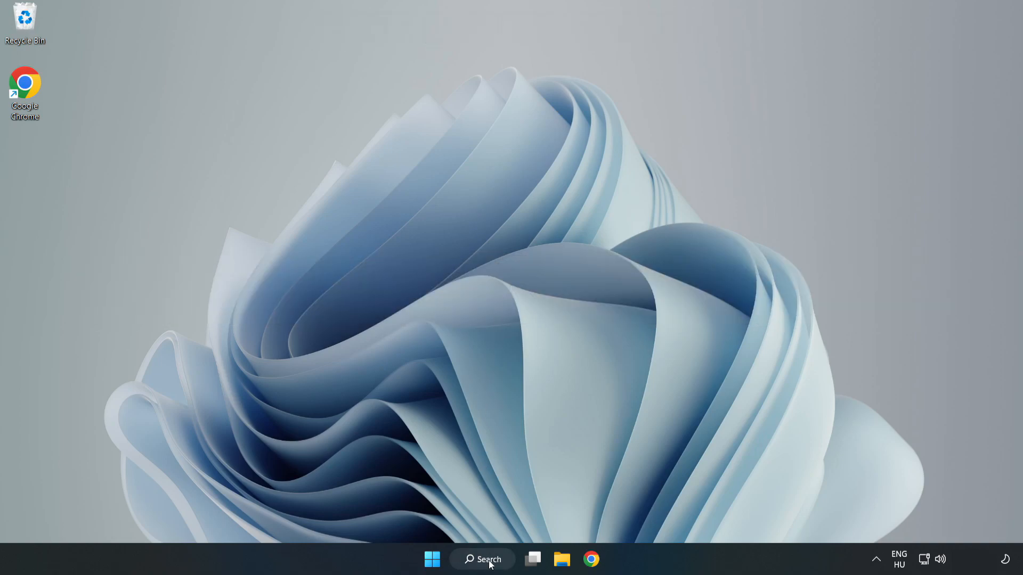
- Search for 'devic' and launch Device Manager from the best match
click(481, 559)
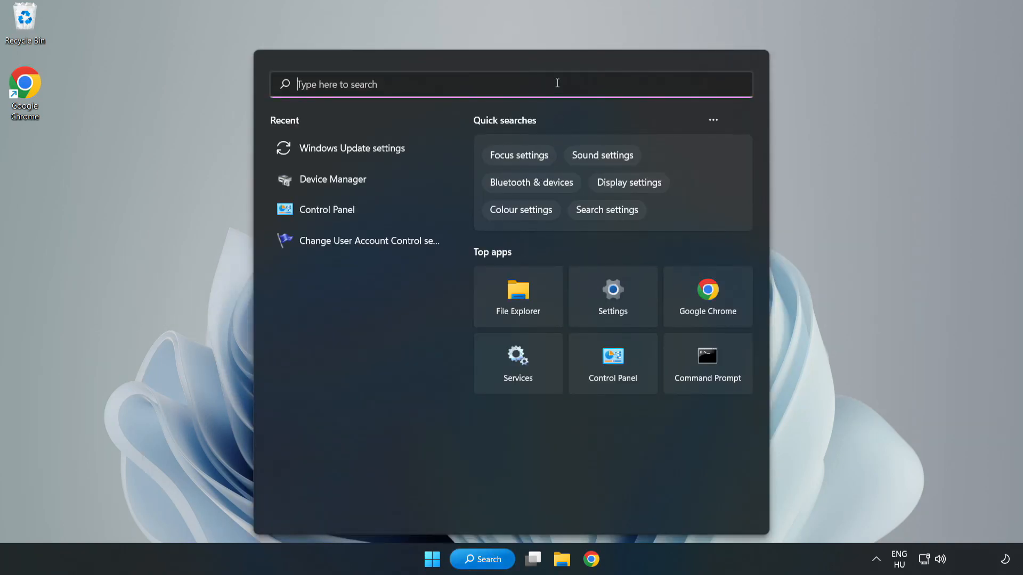
text(device manager)
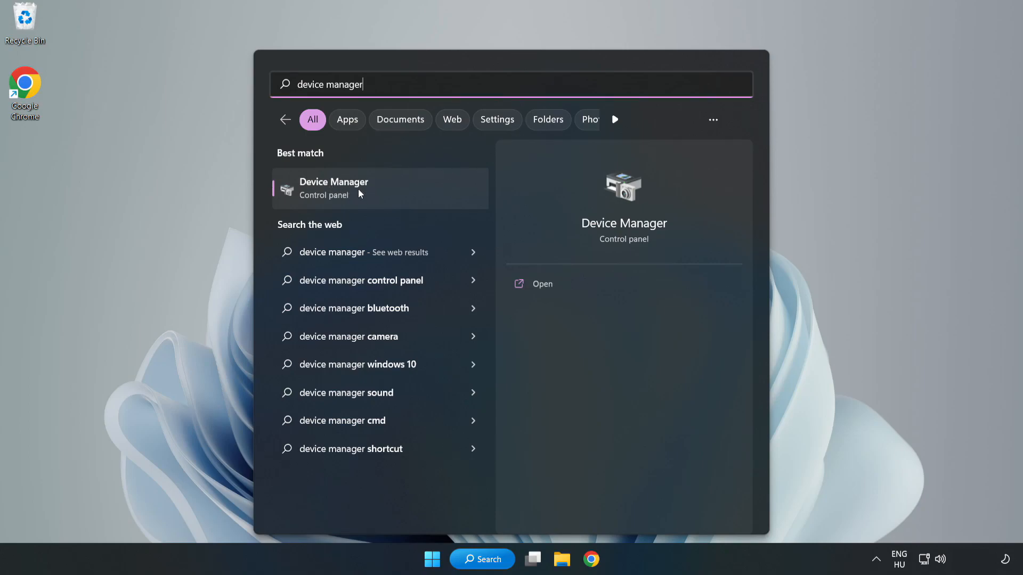
click(334, 188)
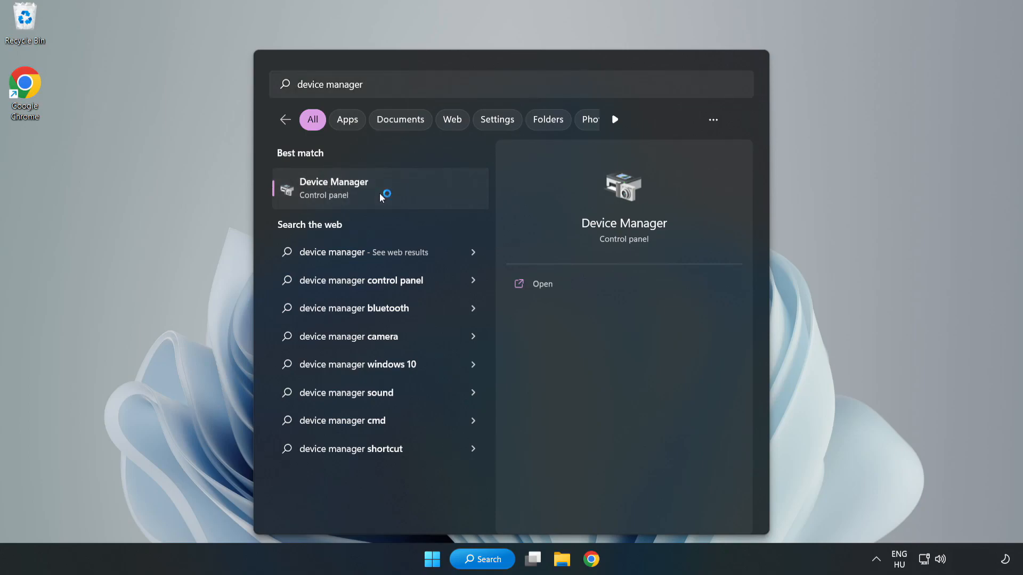
click(380, 189)
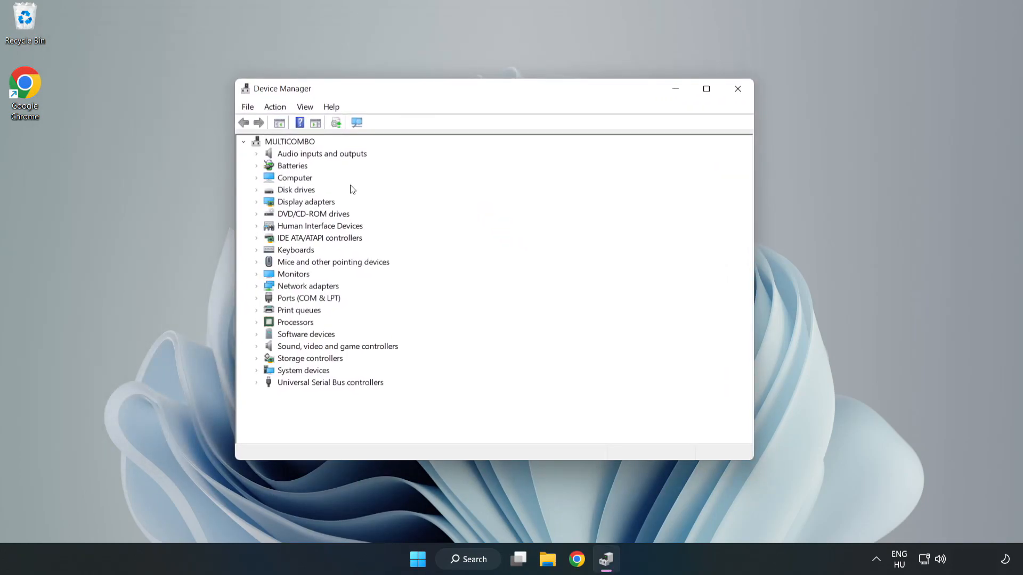
- Run an automatic driver search for the VMware SVGA 3D adapter, confirm the best driver is installed, and close Device Manager
click(305, 201)
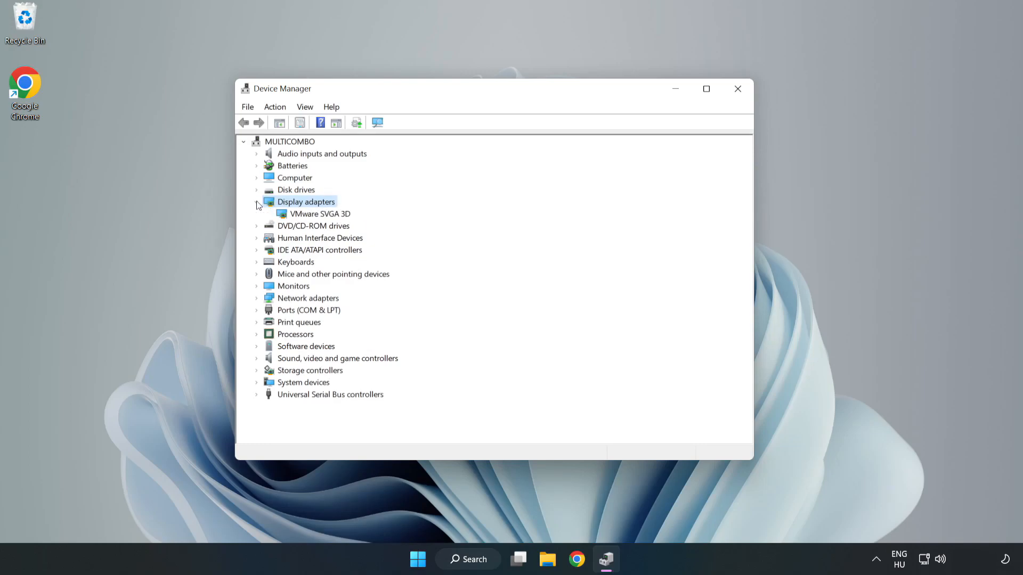
click(320, 213)
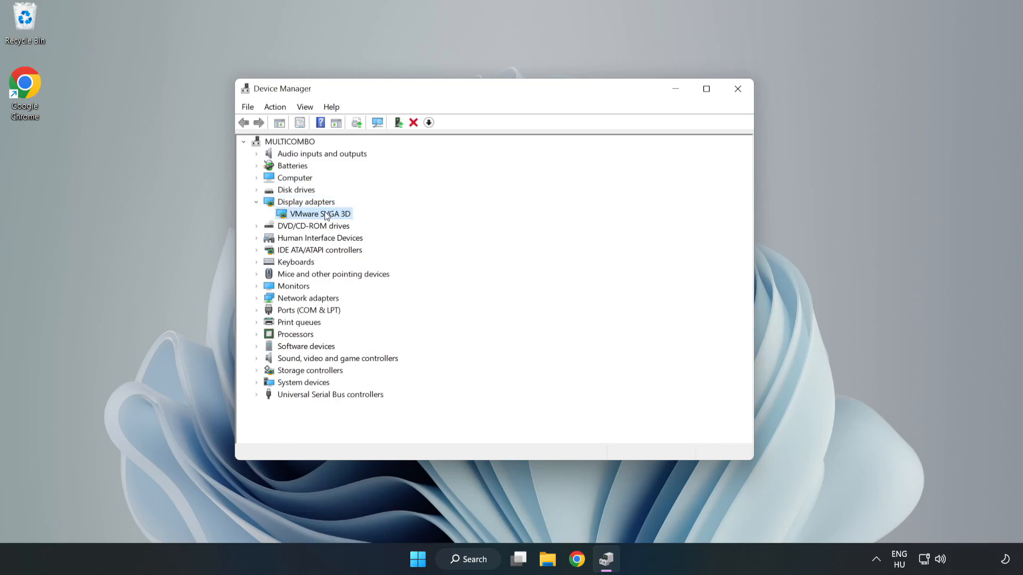
right_click(319, 213)
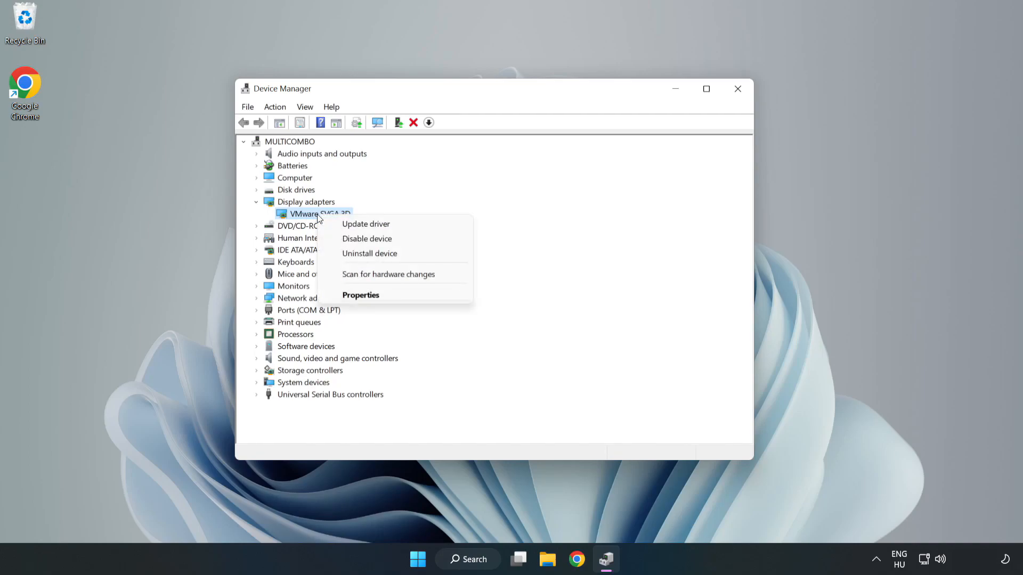
mouse_move(365, 223)
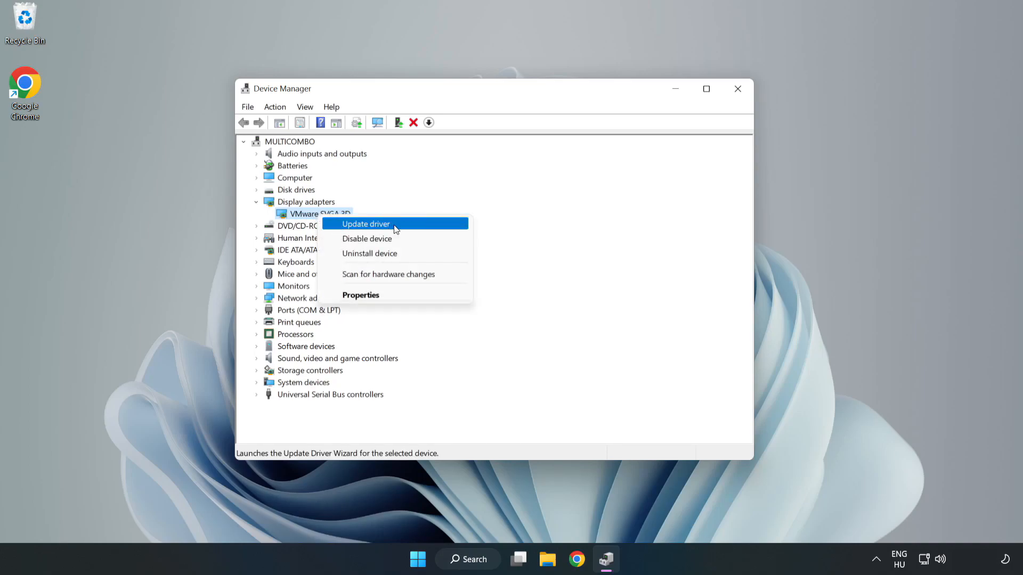
click(366, 224)
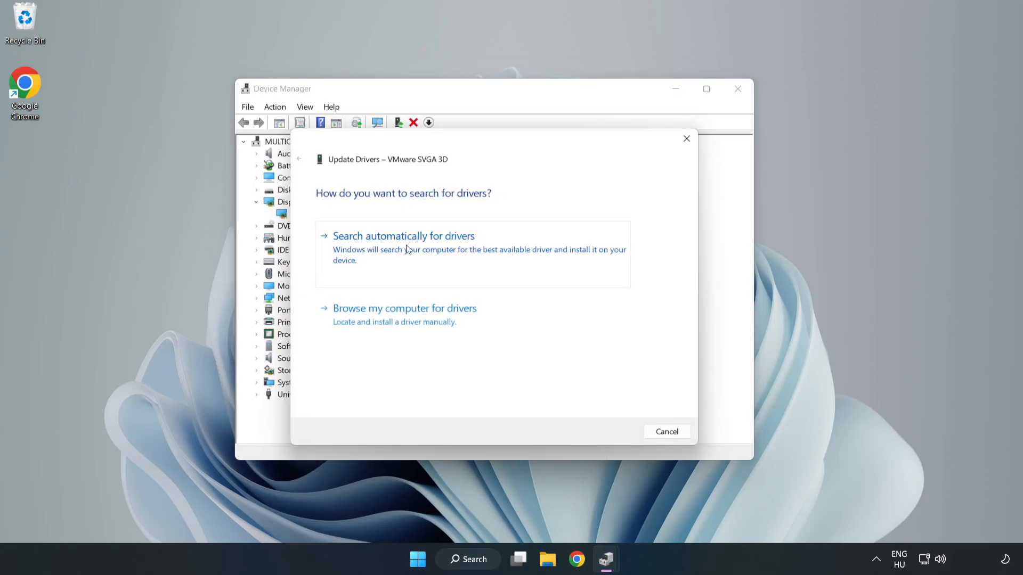
click(403, 236)
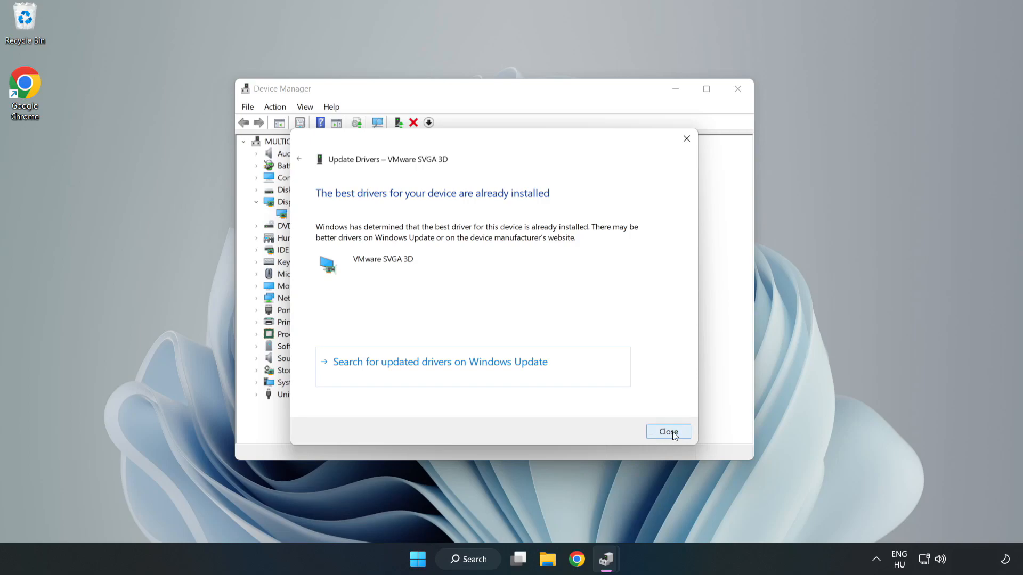
click(668, 432)
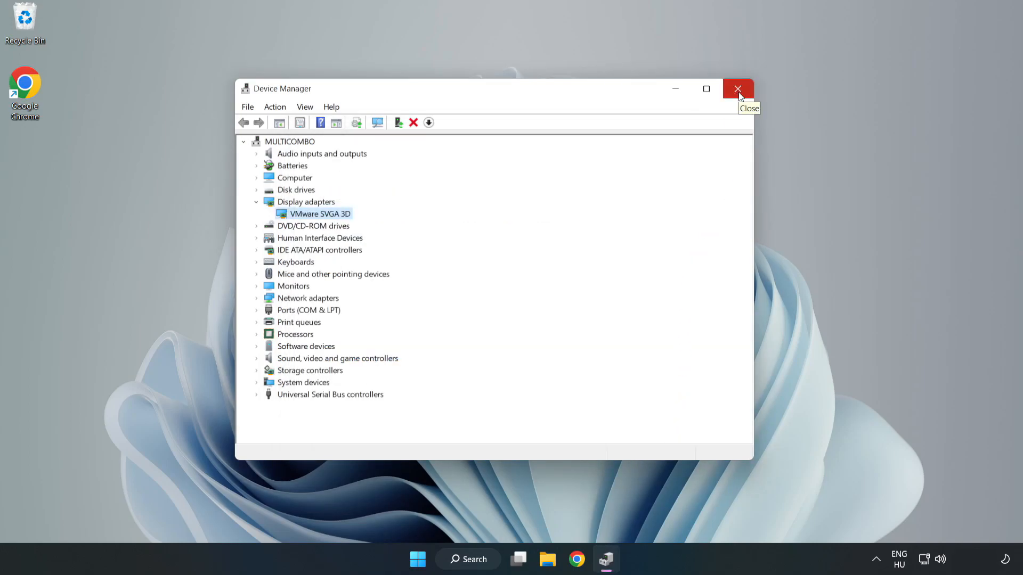
click(737, 89)
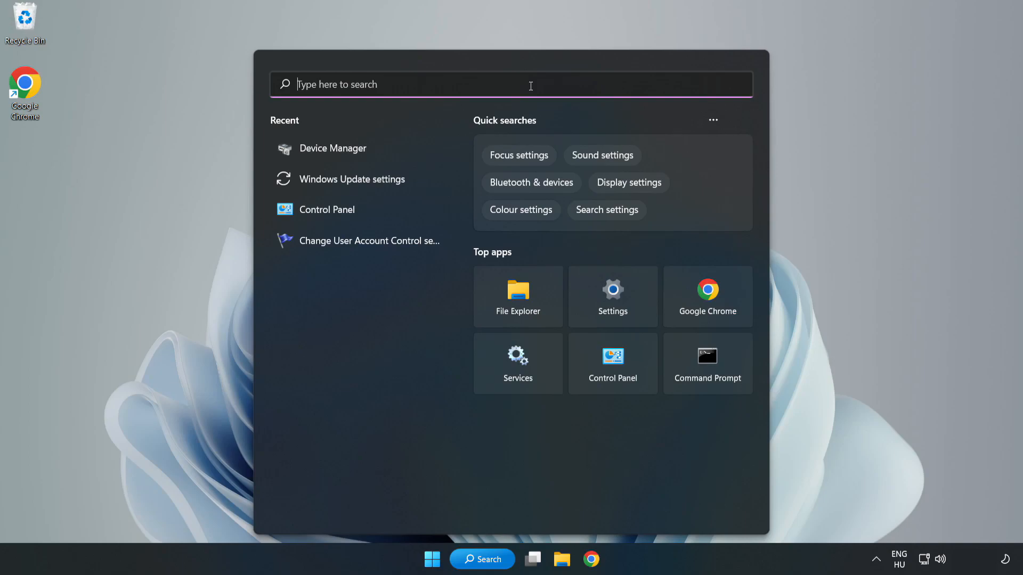
- Search 'update' and go to the Windows Update settings page
text(updates)
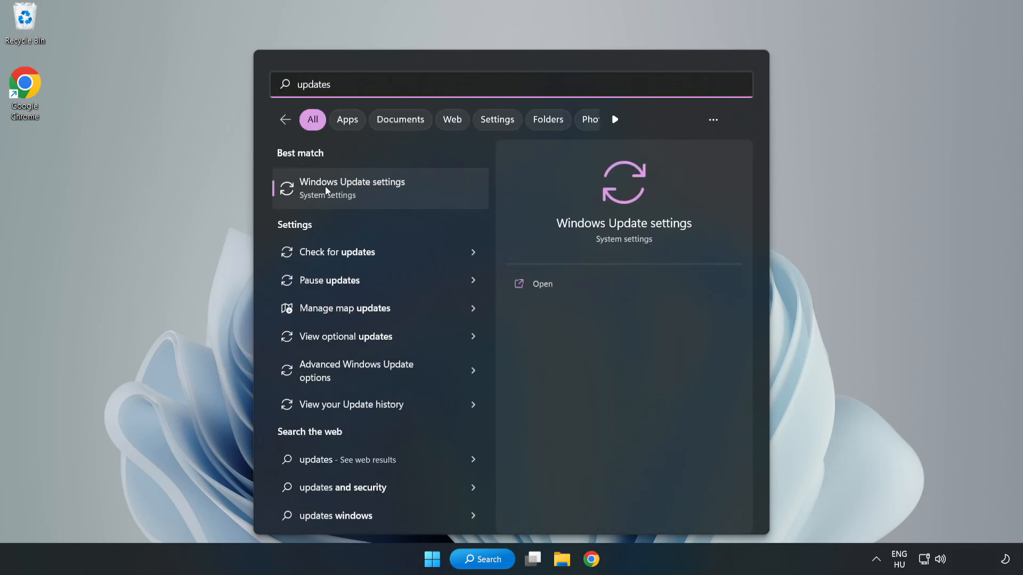
click(352, 188)
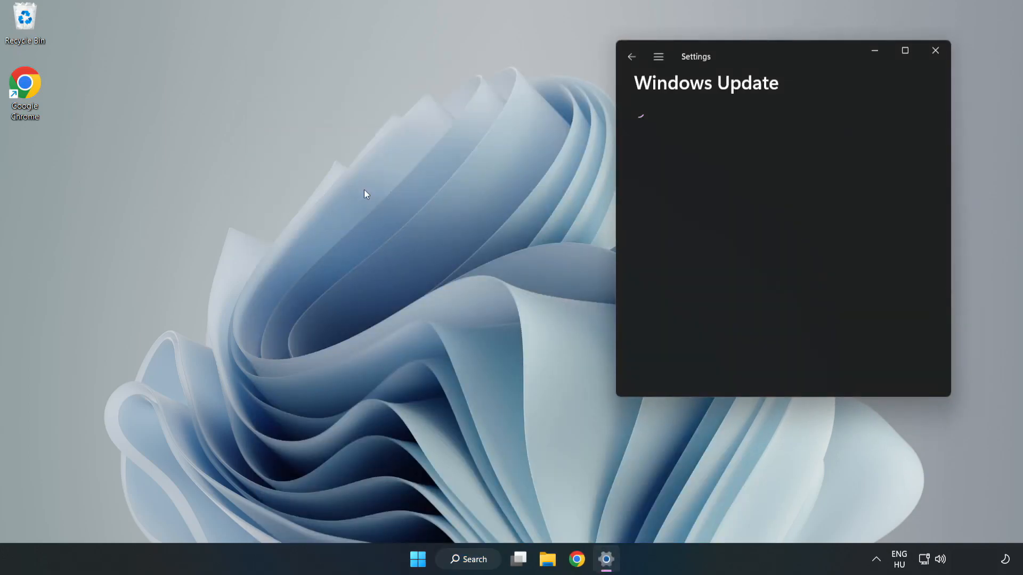
- Check for updates and download the Microsoft Defender security intelligence update
click(904, 50)
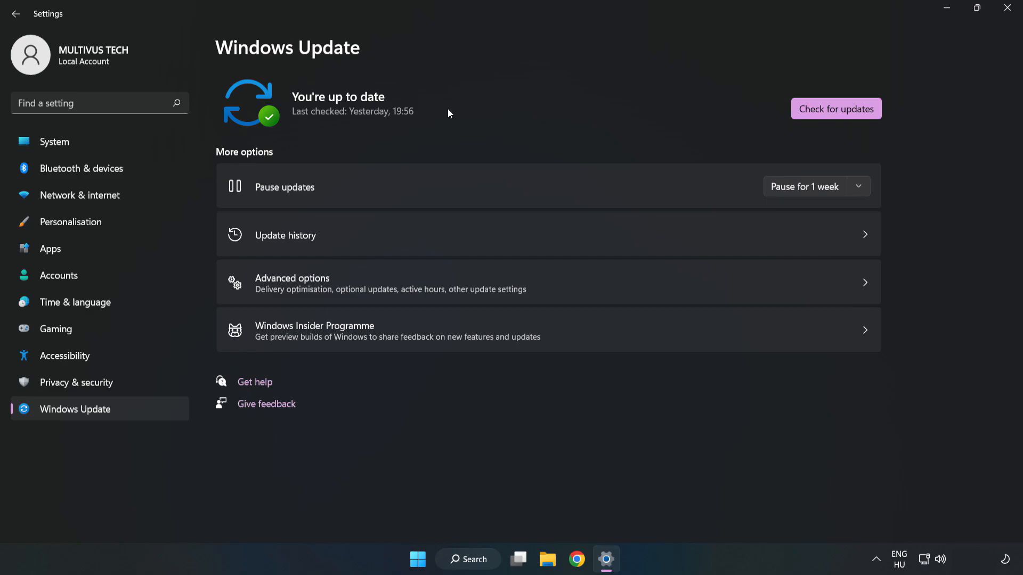
click(835, 109)
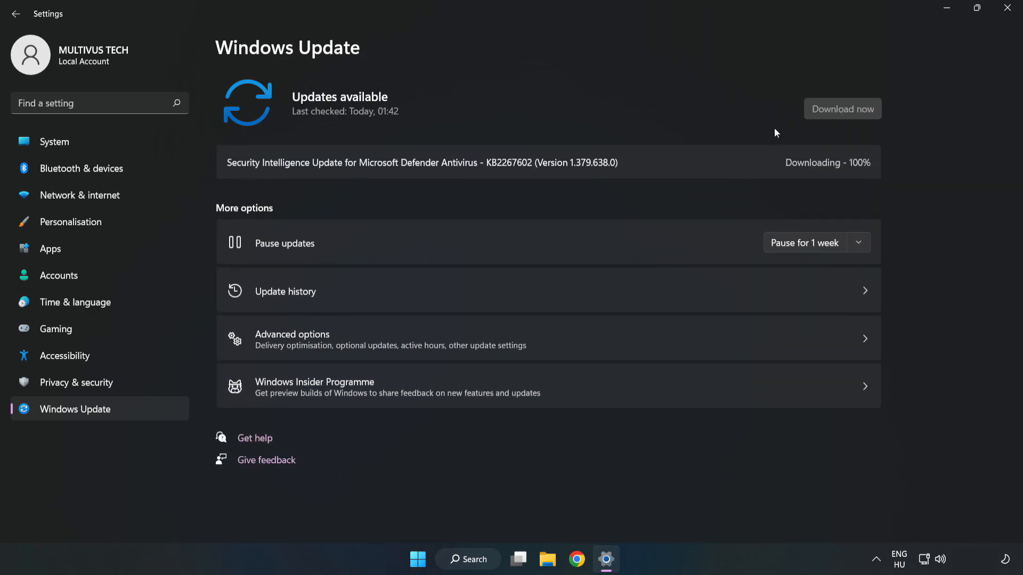
click(841, 108)
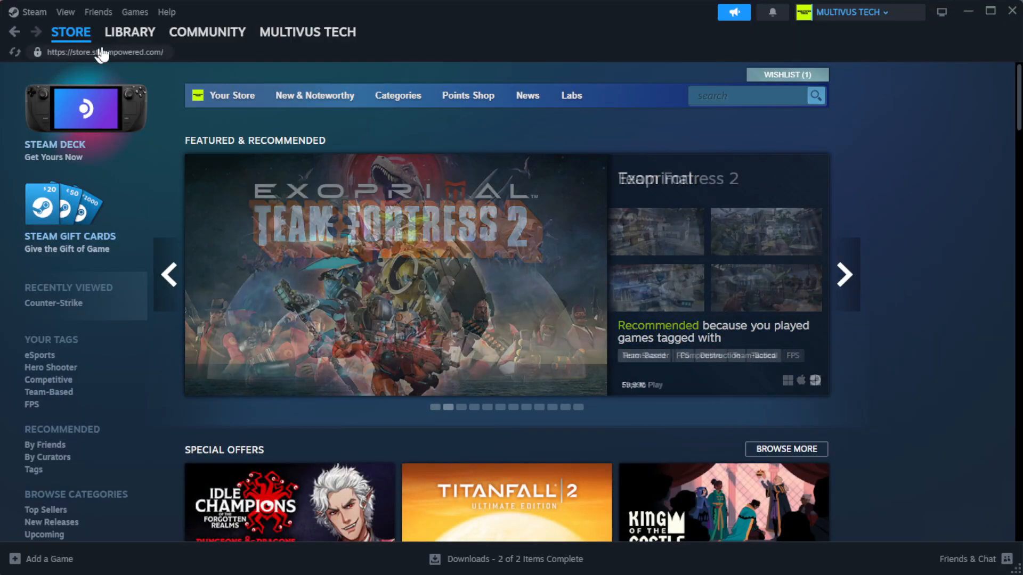
- Go to the library home and bring up the actions for YOUR NOT WORKING GAME
click(129, 32)
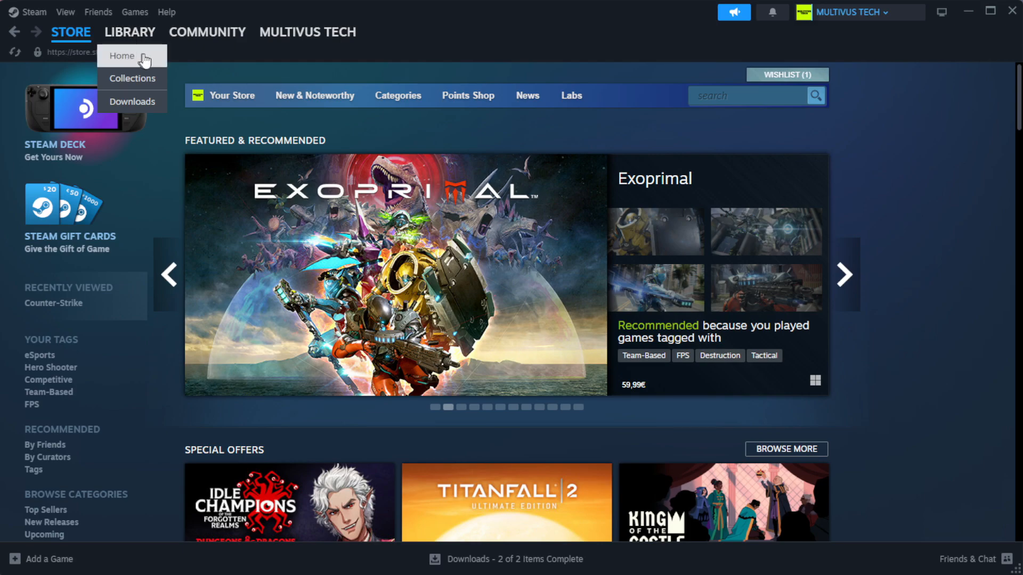
click(129, 32)
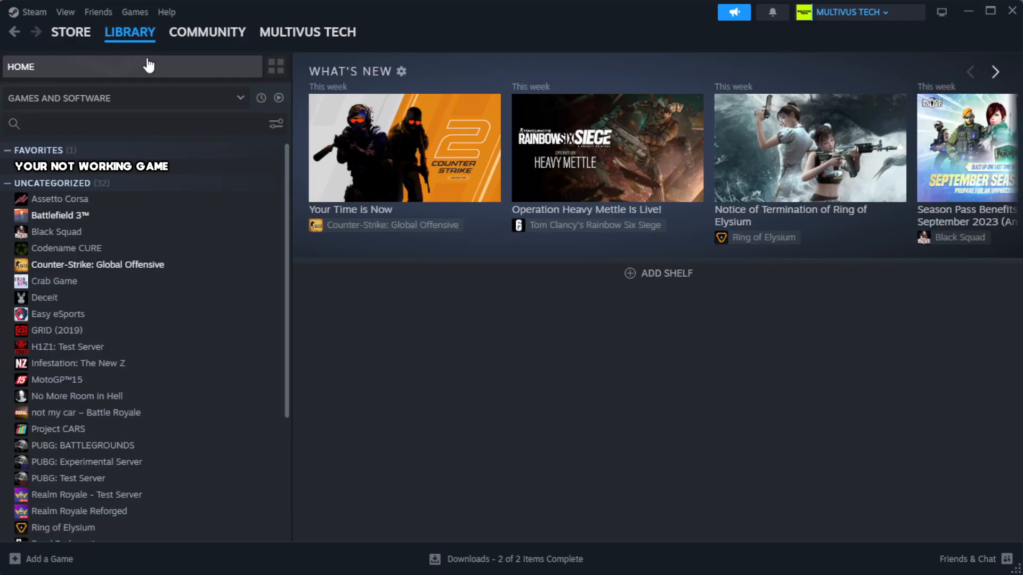
mouse_move(245, 181)
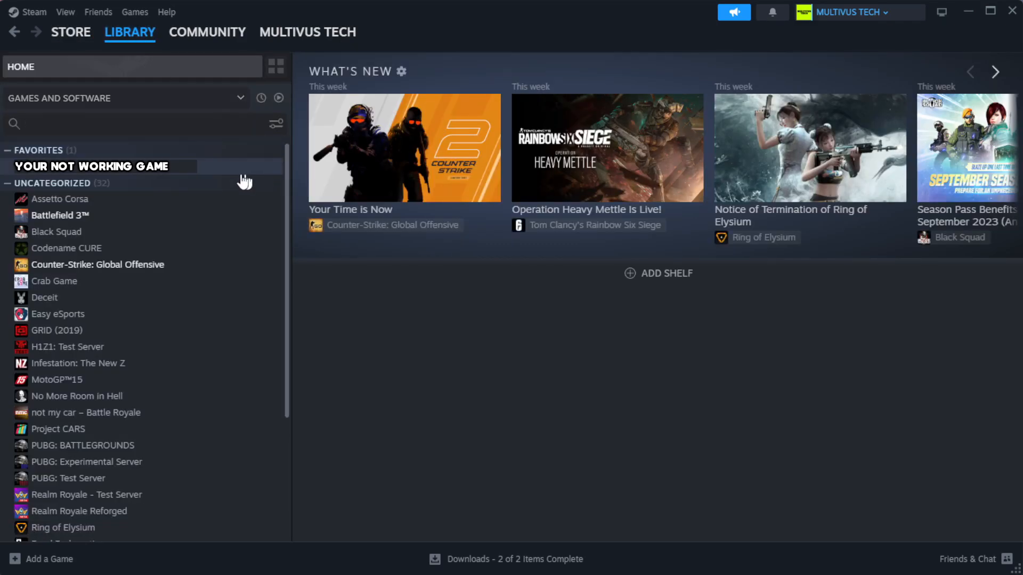
mouse_move(252, 176)
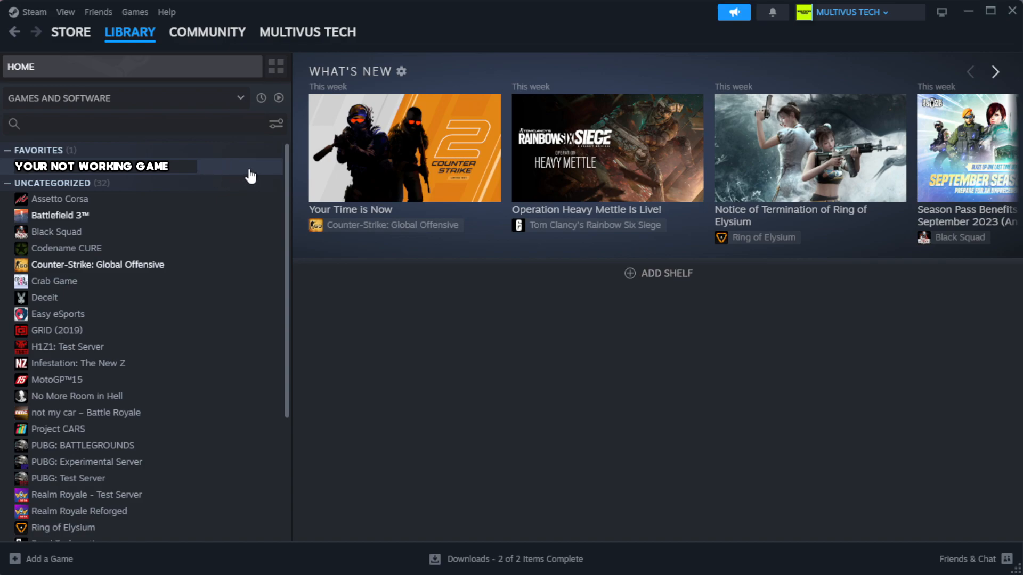
right_click(92, 166)
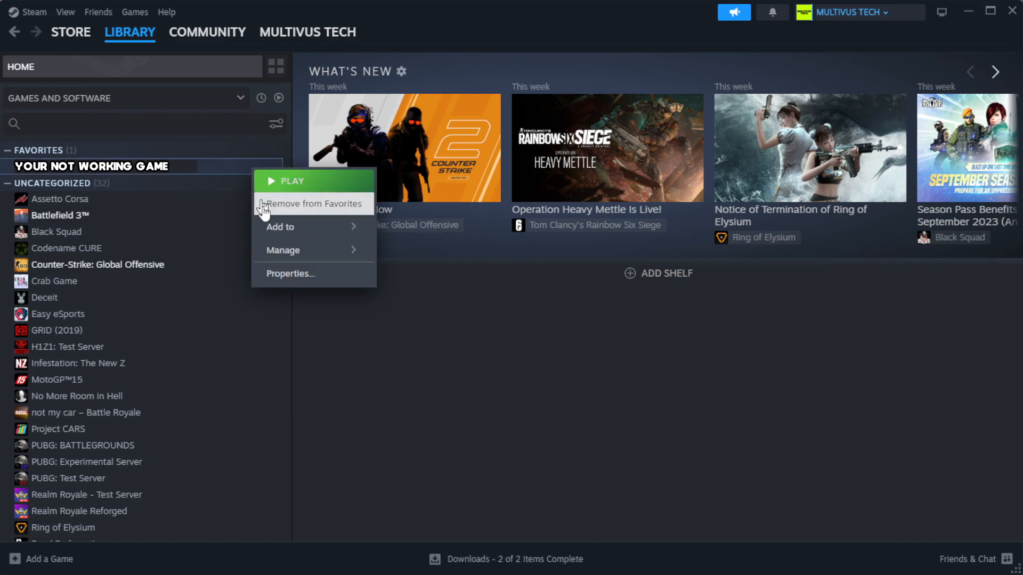
- Verify integrity of the game's installed files from its Properties, validating all 1039 files
click(290, 274)
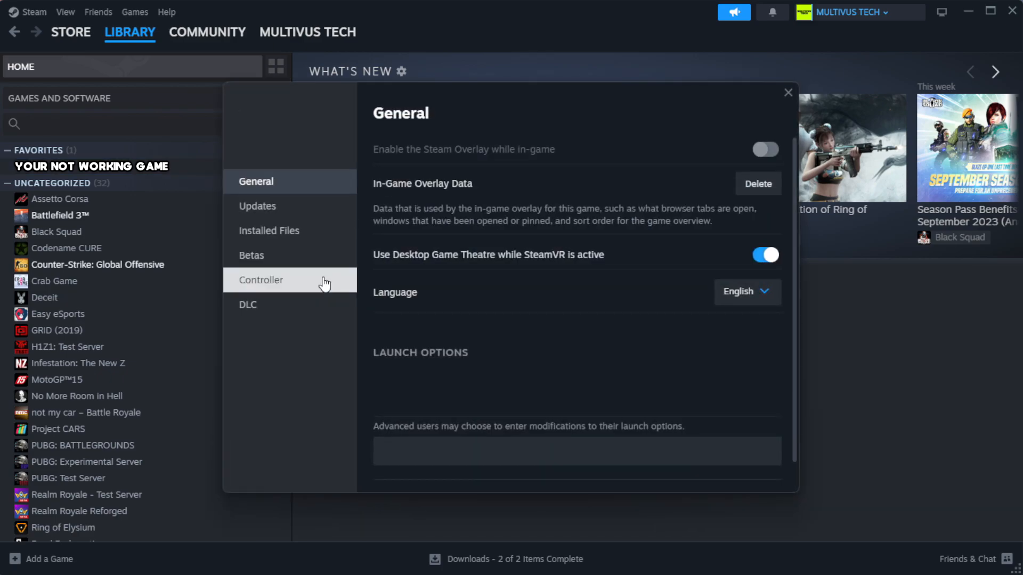
mouse_move(268, 230)
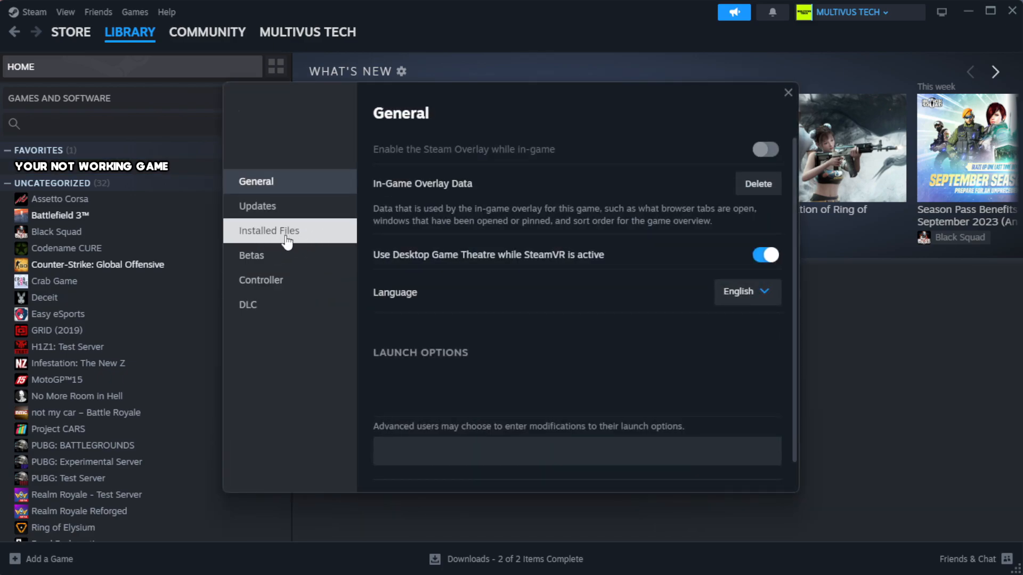
mouse_move(334, 242)
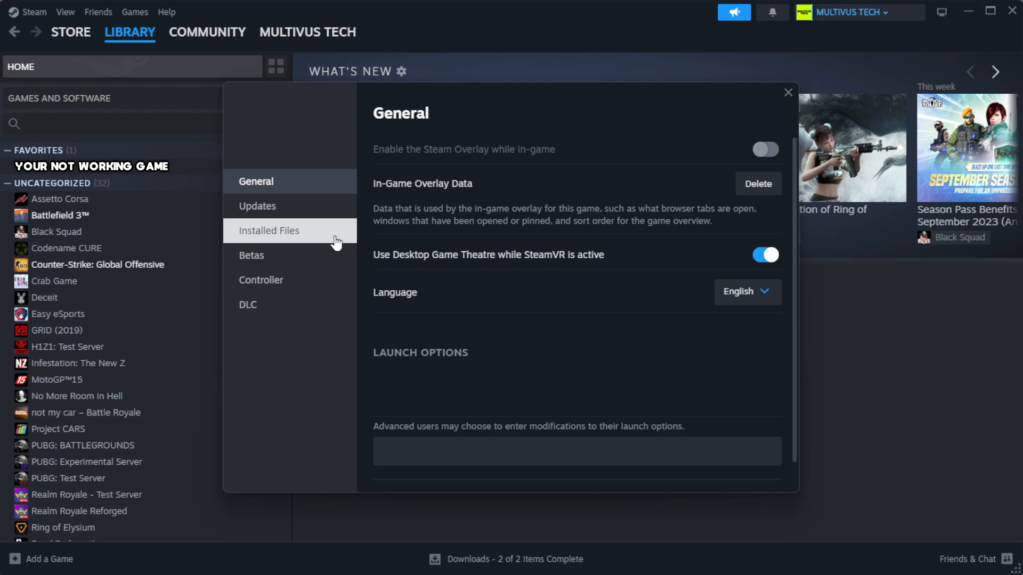
click(269, 230)
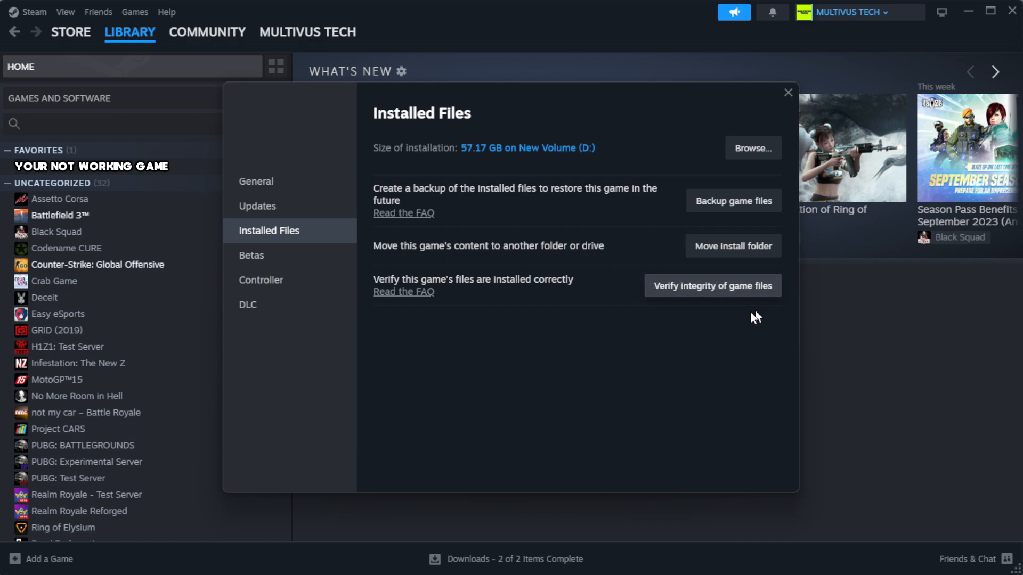
mouse_move(717, 297)
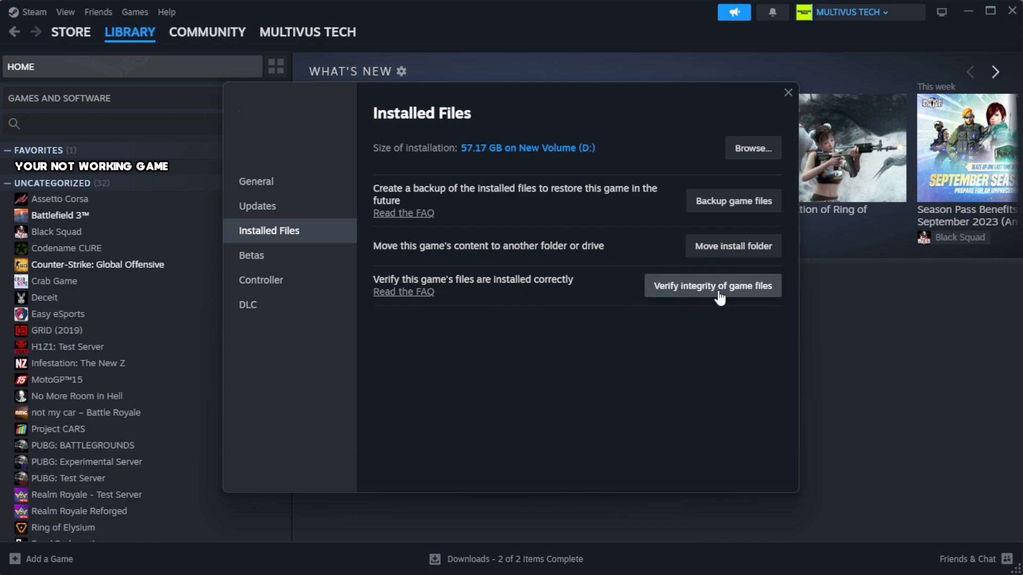
click(711, 286)
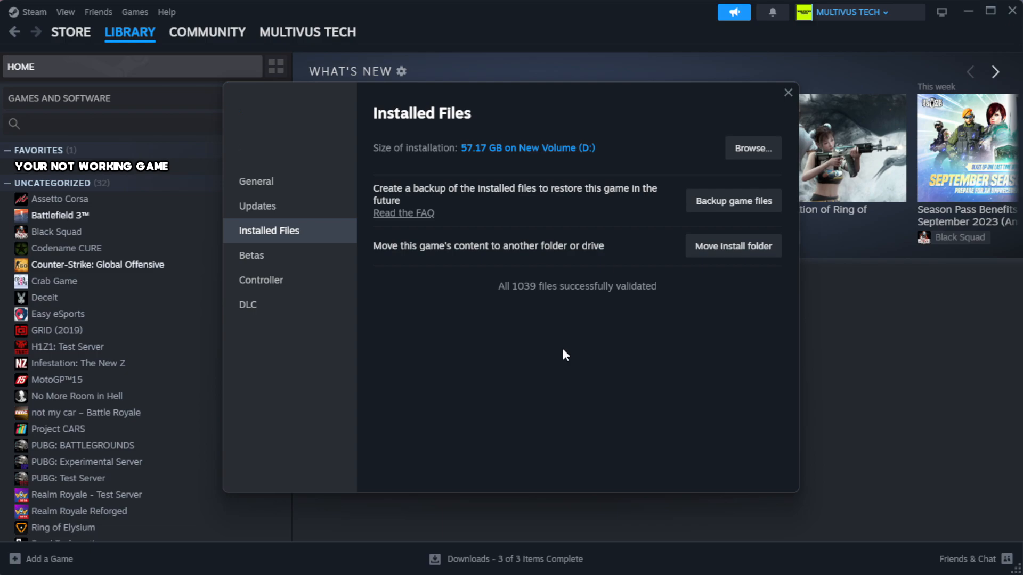
mouse_move(582, 316)
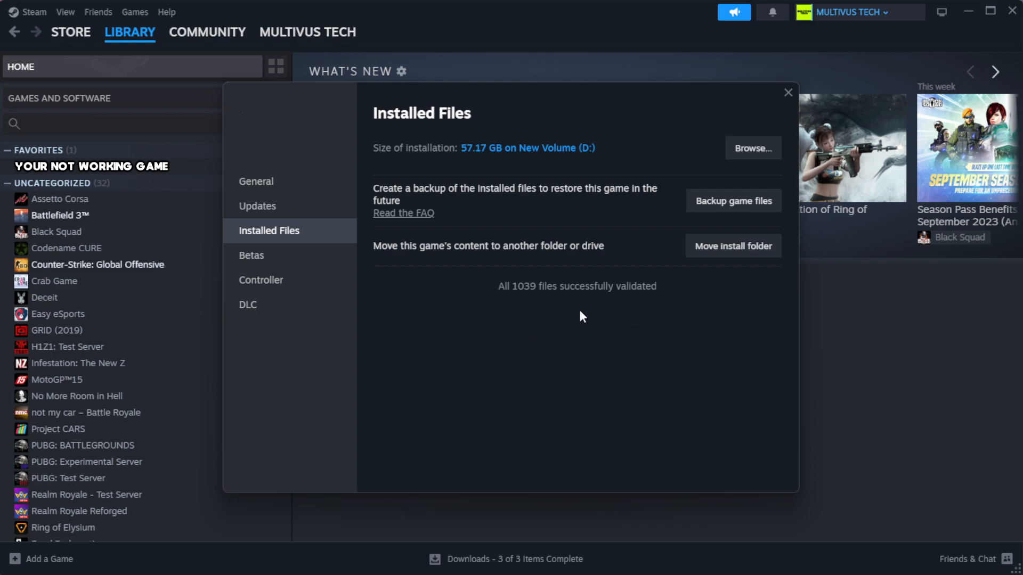
mouse_move(752, 148)
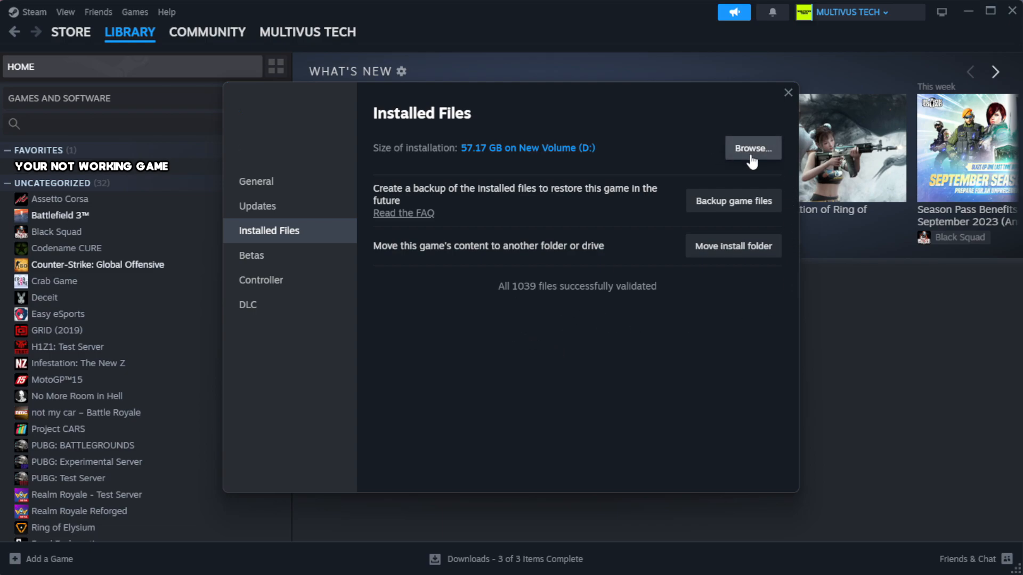
- Browse to the game's install folder and bring up the YOUR NOT WORKING GAME shortcut's actions
click(751, 148)
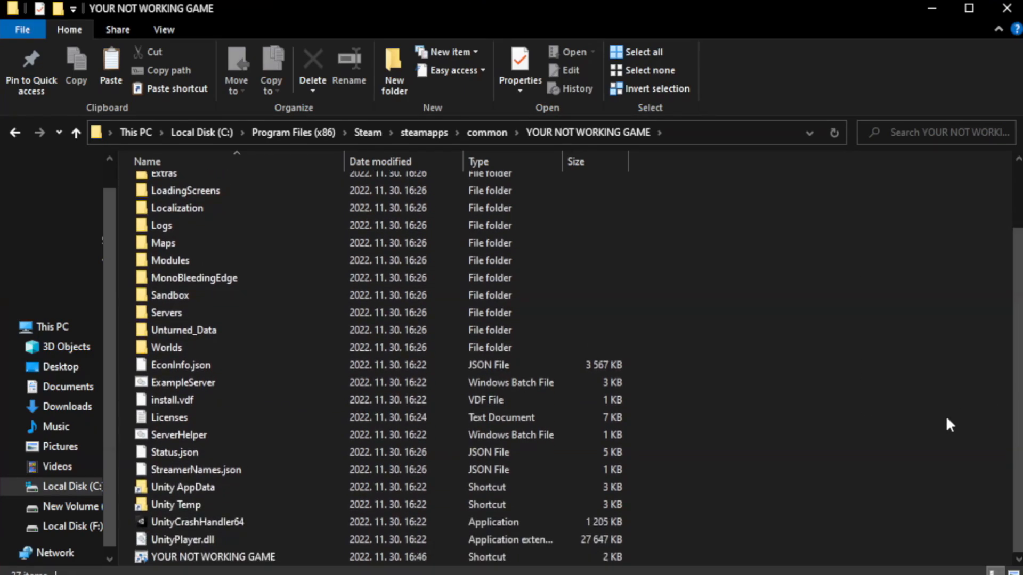
click(213, 556)
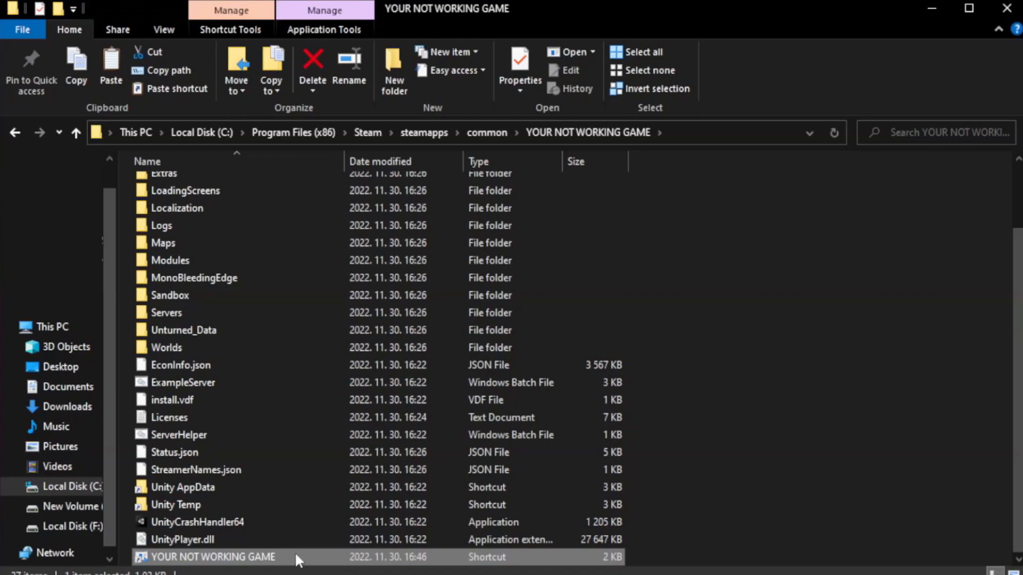
right_click(211, 556)
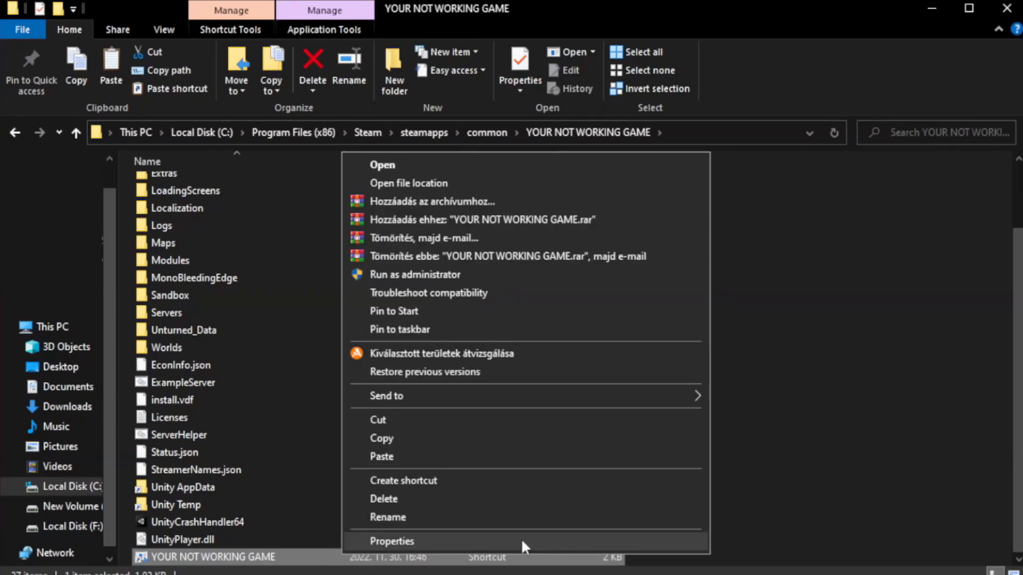
- Enable Windows 8 compatibility mode, disable fullscreen optimizations, run as administrator, and apply
click(391, 541)
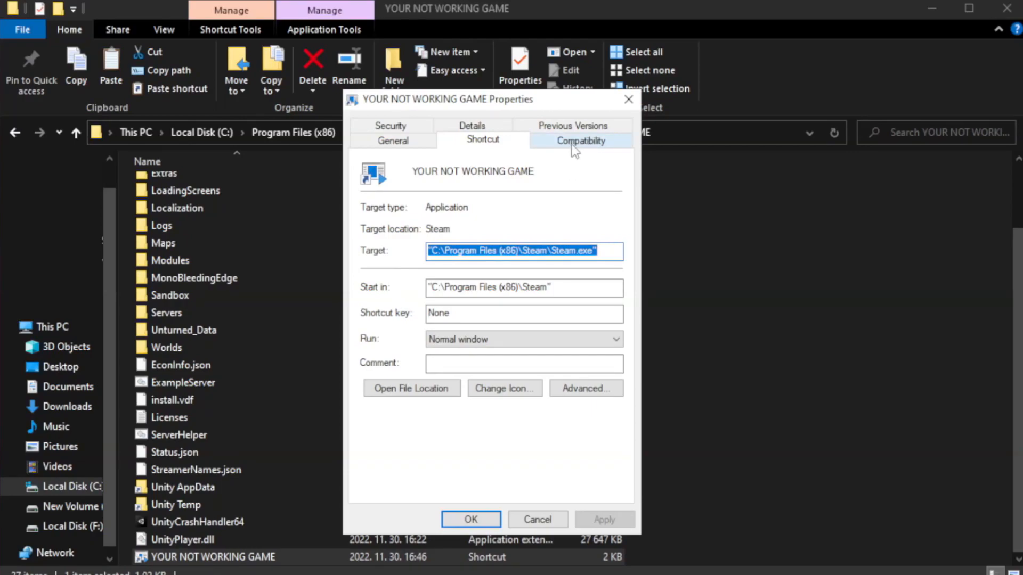
click(579, 139)
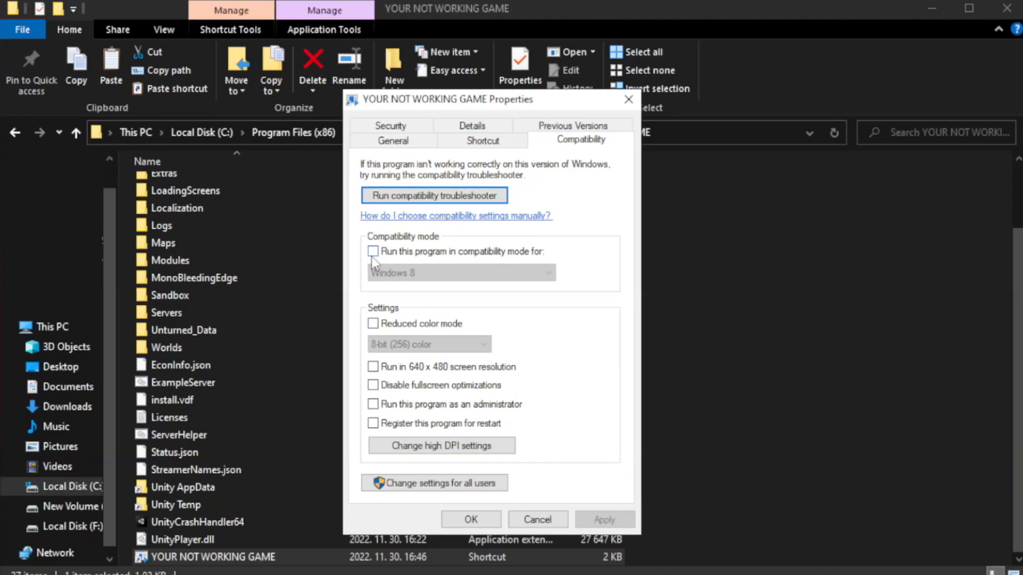
mouse_move(408, 257)
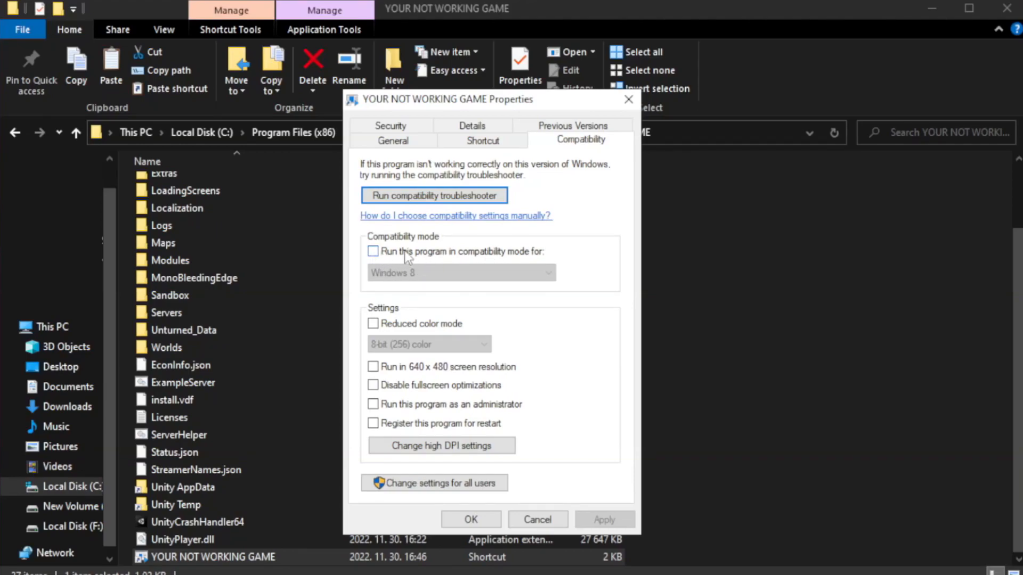
click(460, 273)
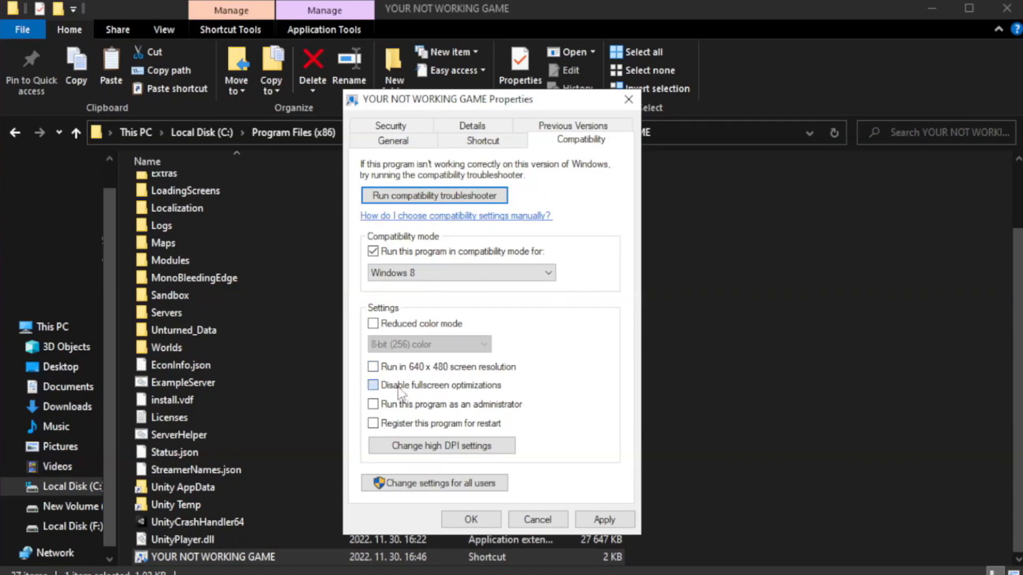
click(373, 384)
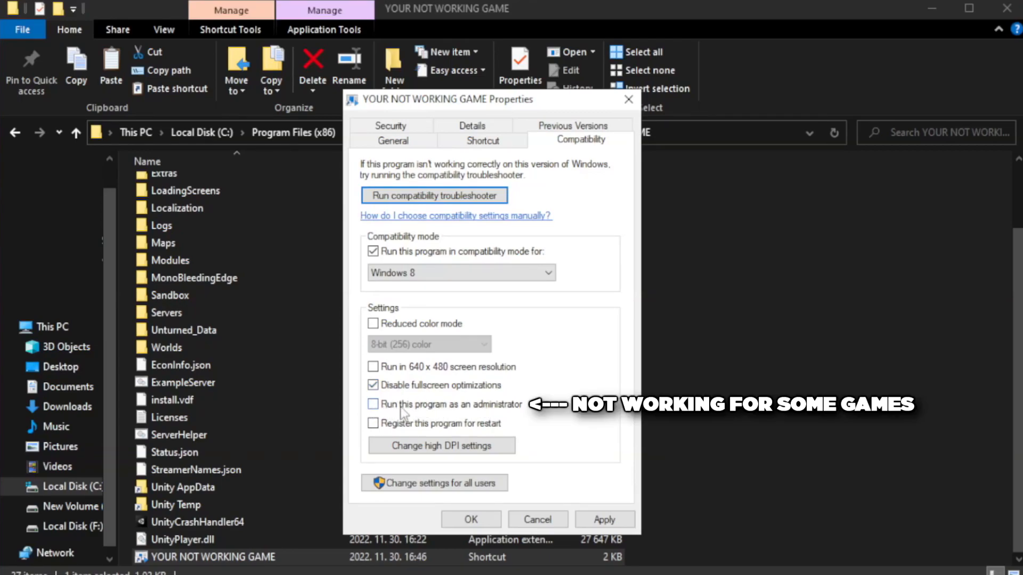
click(373, 404)
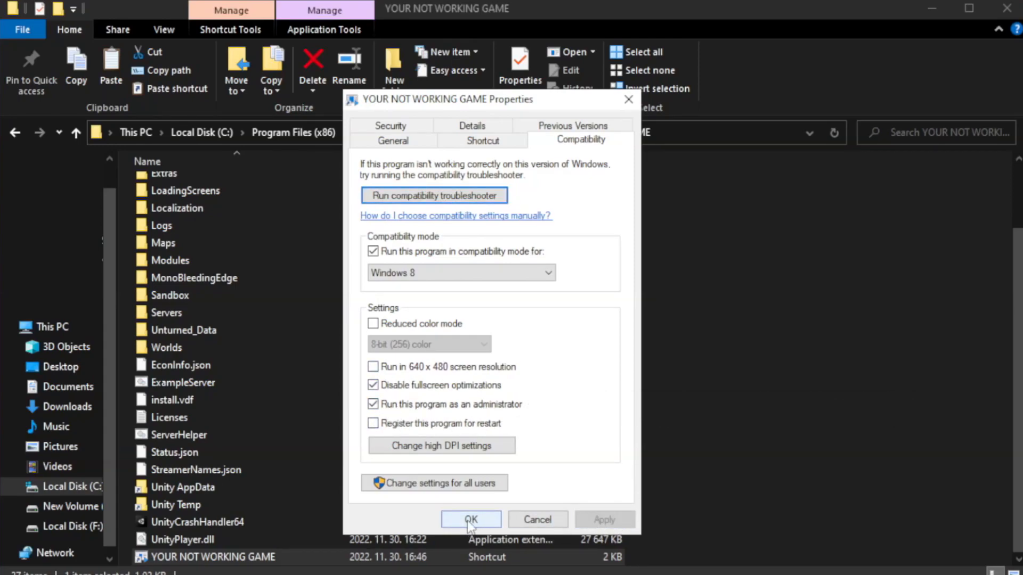
click(470, 520)
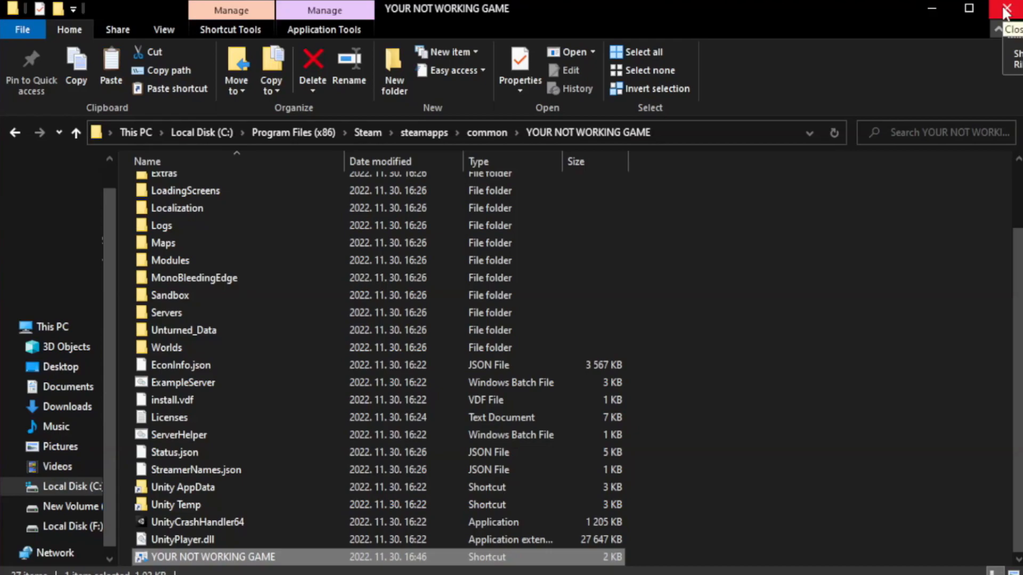
- Close the game folder window and bring up the Start button's quick-link menu
click(1006, 10)
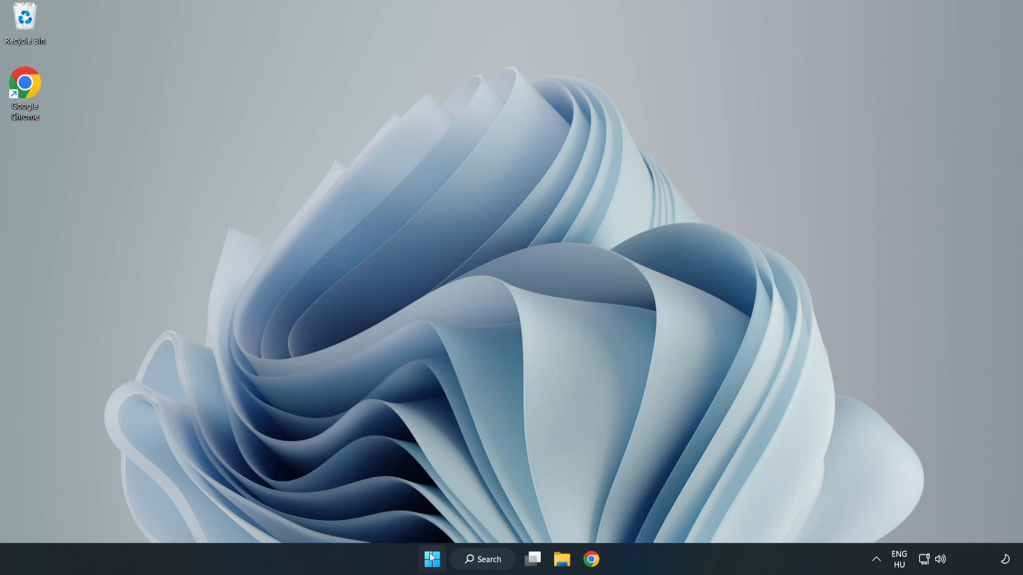
right_click(432, 560)
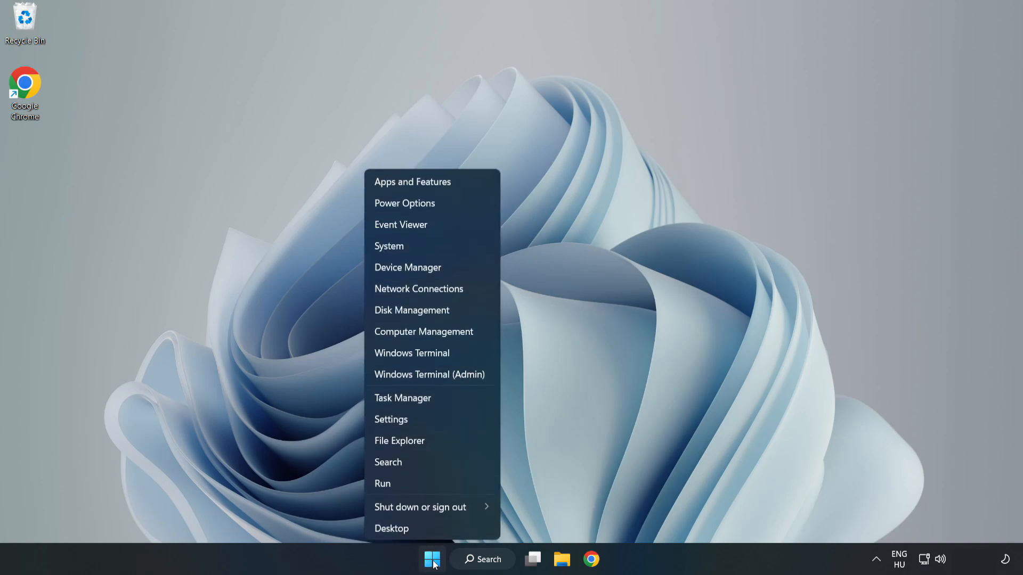
mouse_move(403, 398)
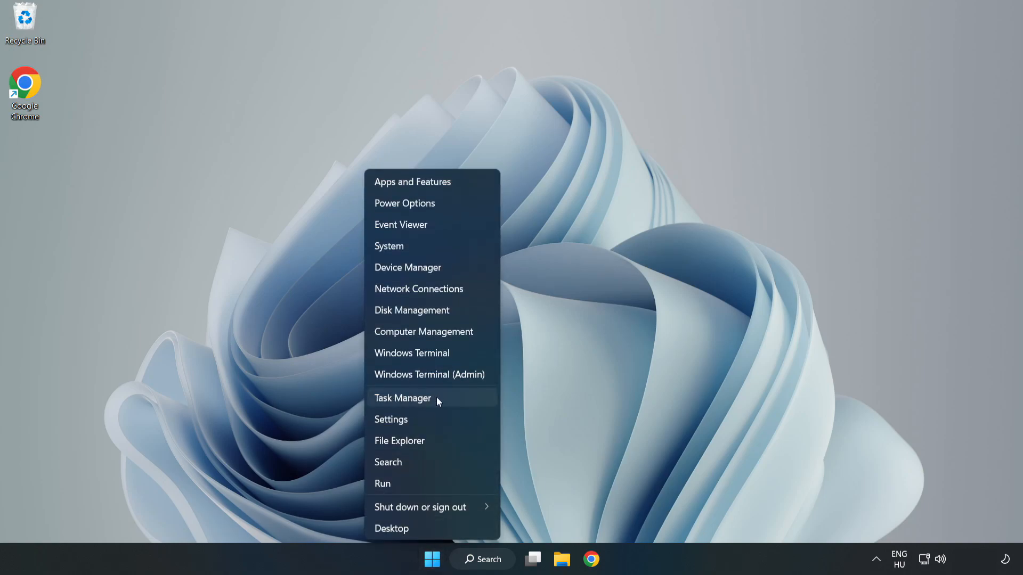
- Disable Cortana, Microsoft Edge, Microsoft Teams and Phone Link in Task Manager's Startup list, then close it
click(402, 398)
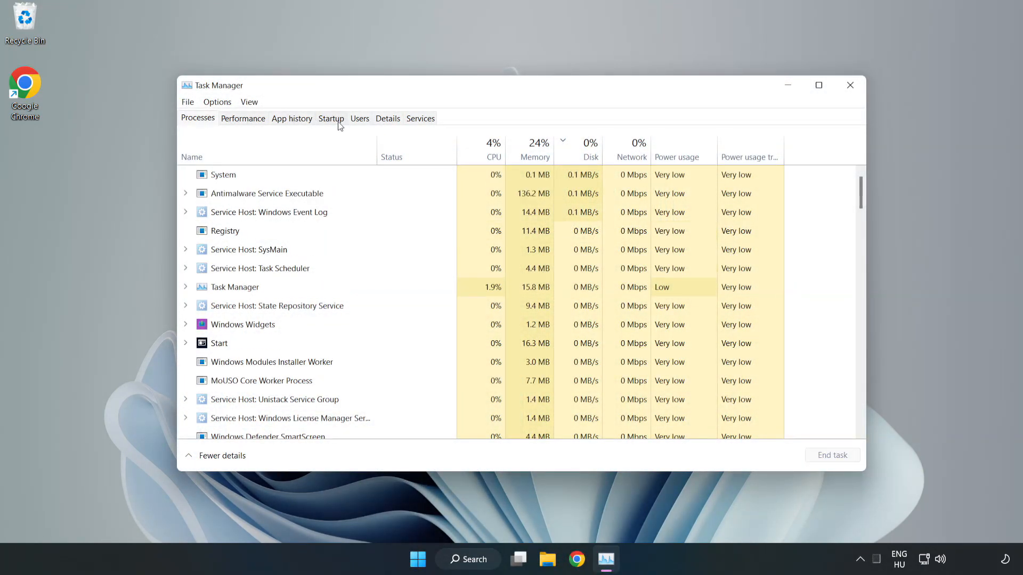
click(330, 119)
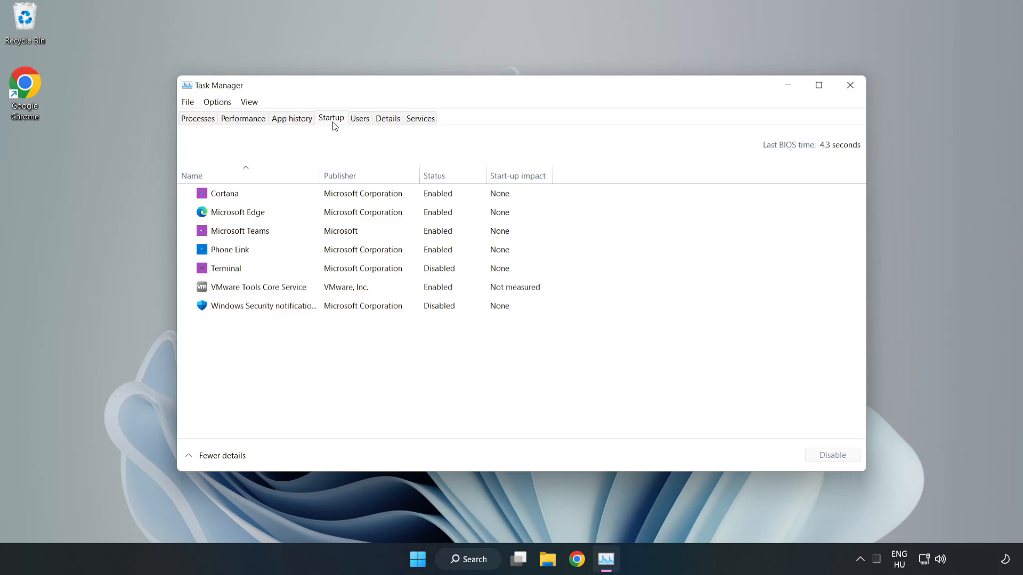
click(225, 193)
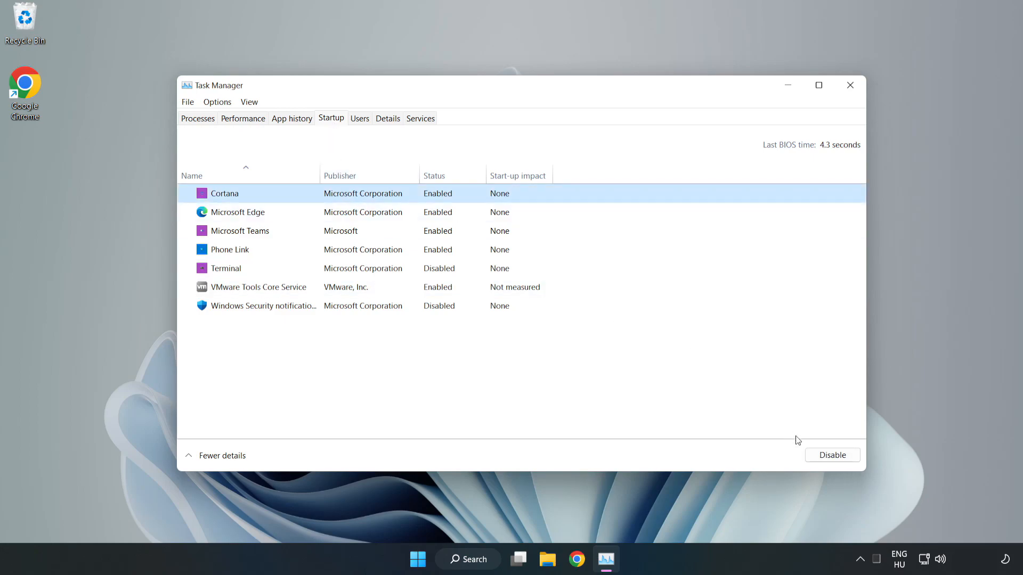
click(832, 455)
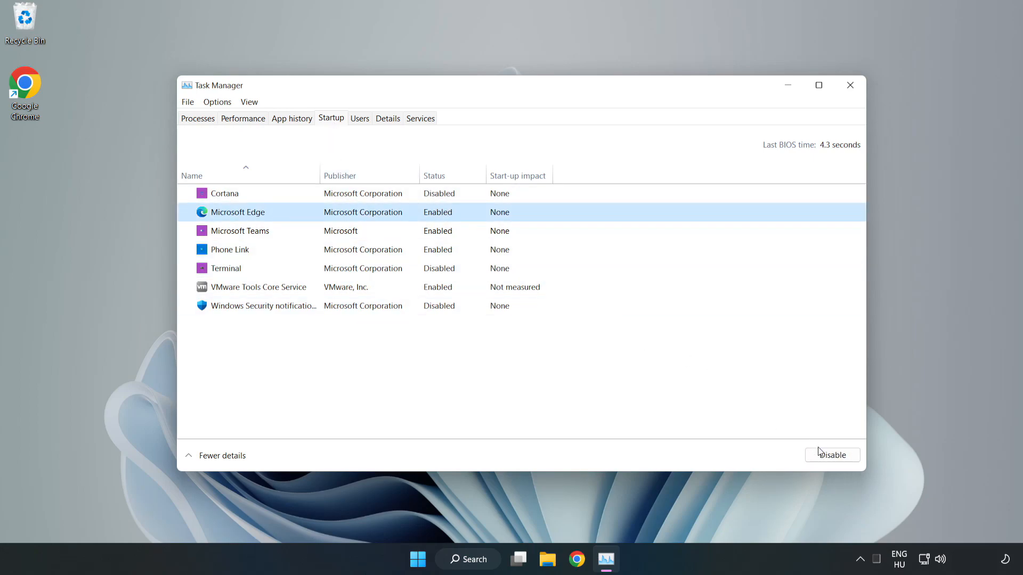
click(832, 455)
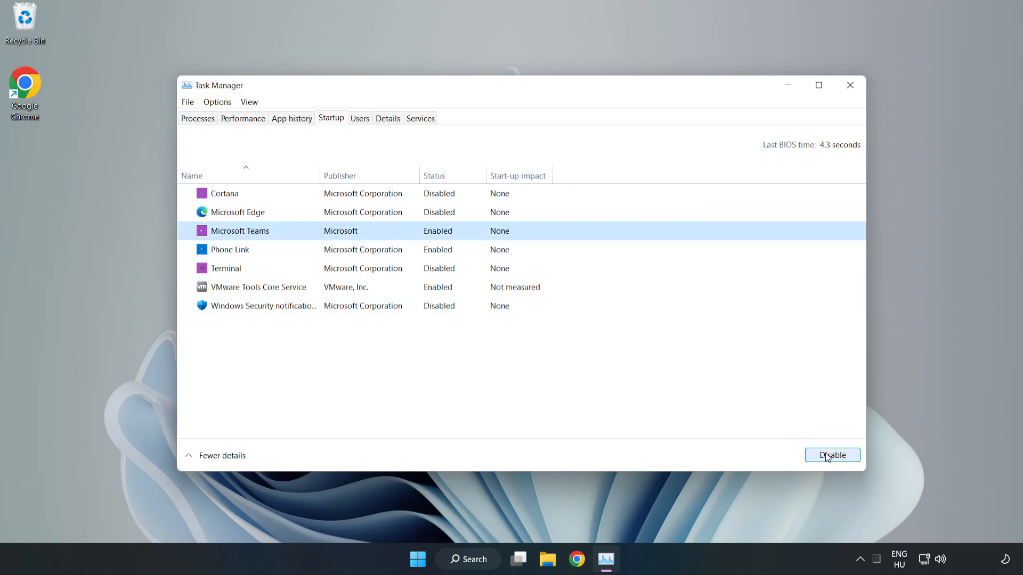
click(831, 455)
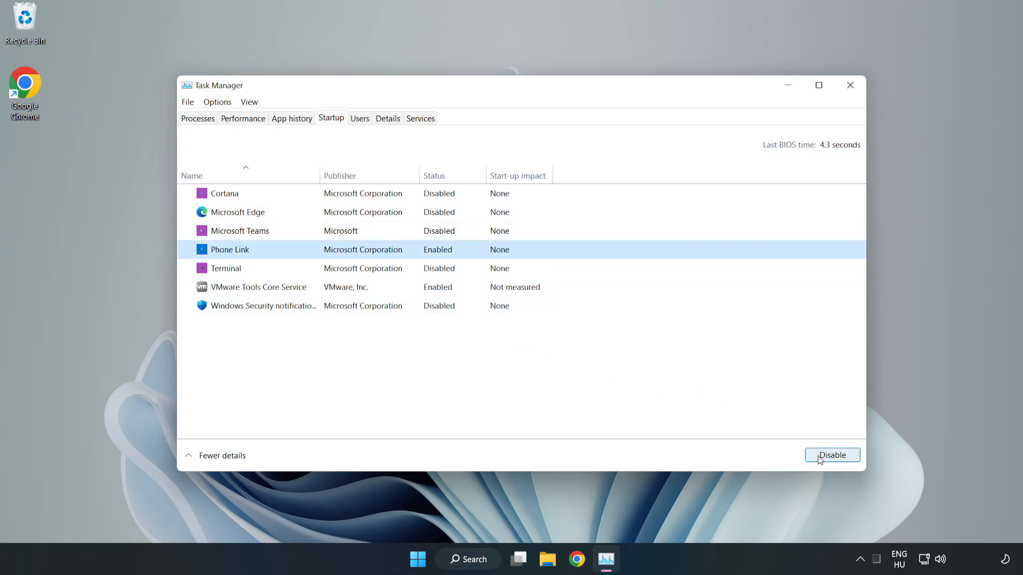
click(832, 455)
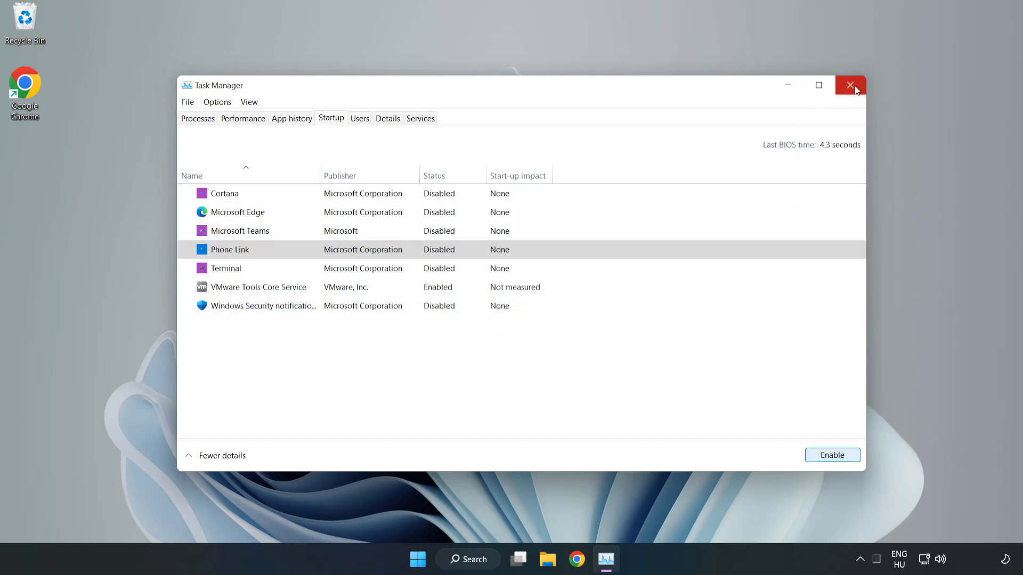
click(850, 86)
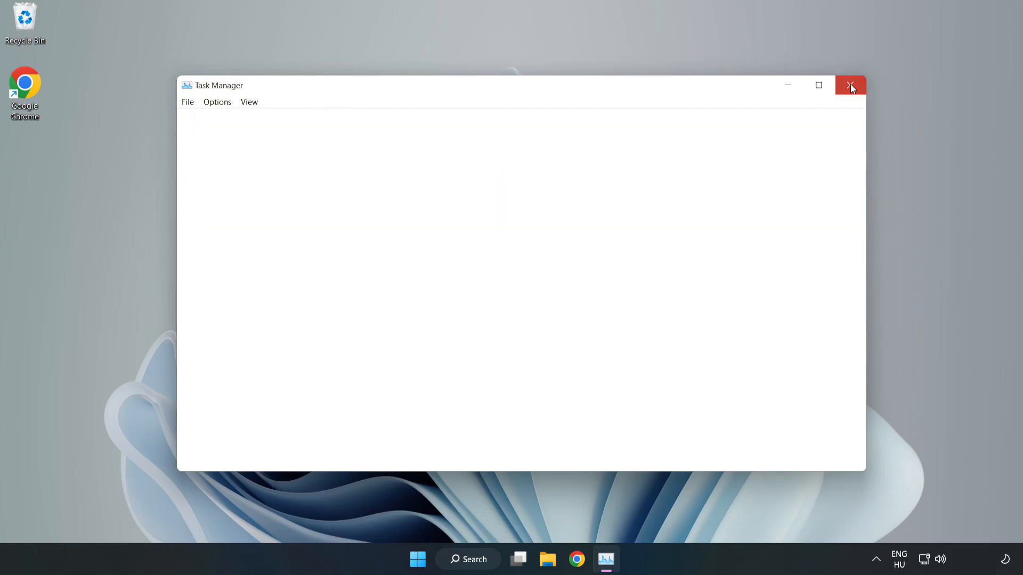
click(850, 85)
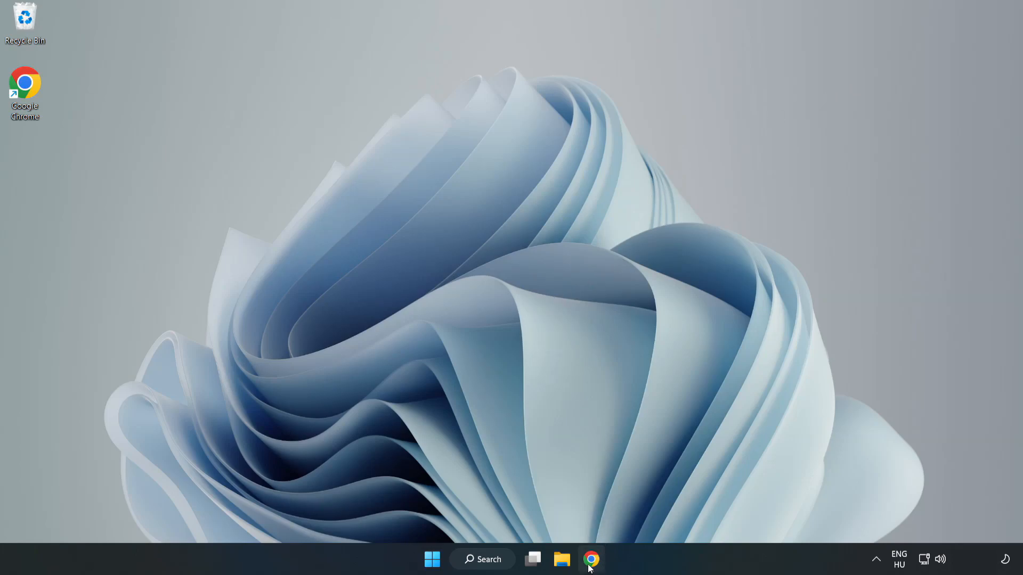
- Download the DirectX End-User Runtime Web Installer in Chrome and launch it
click(591, 560)
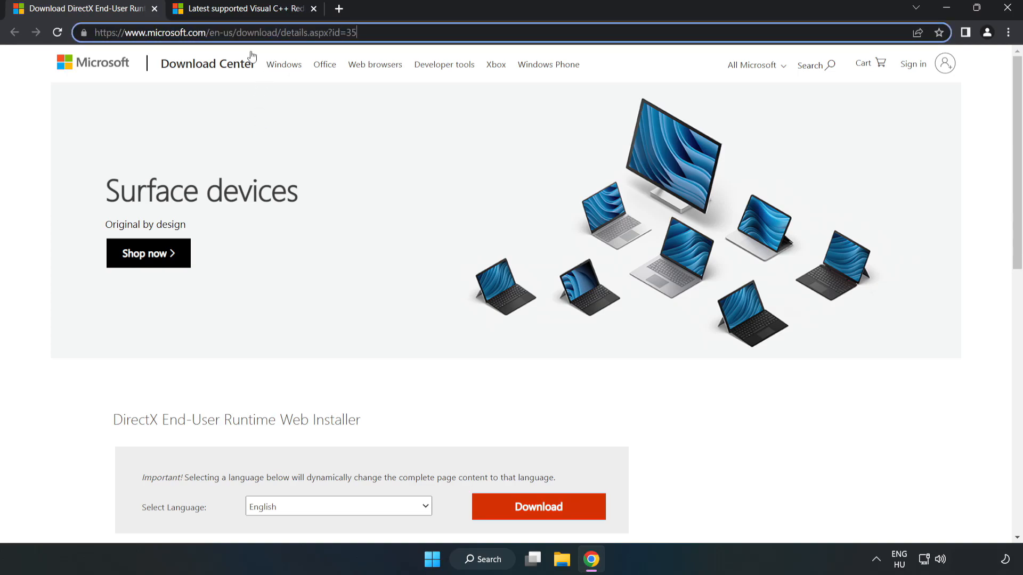
scroll(down, 3)
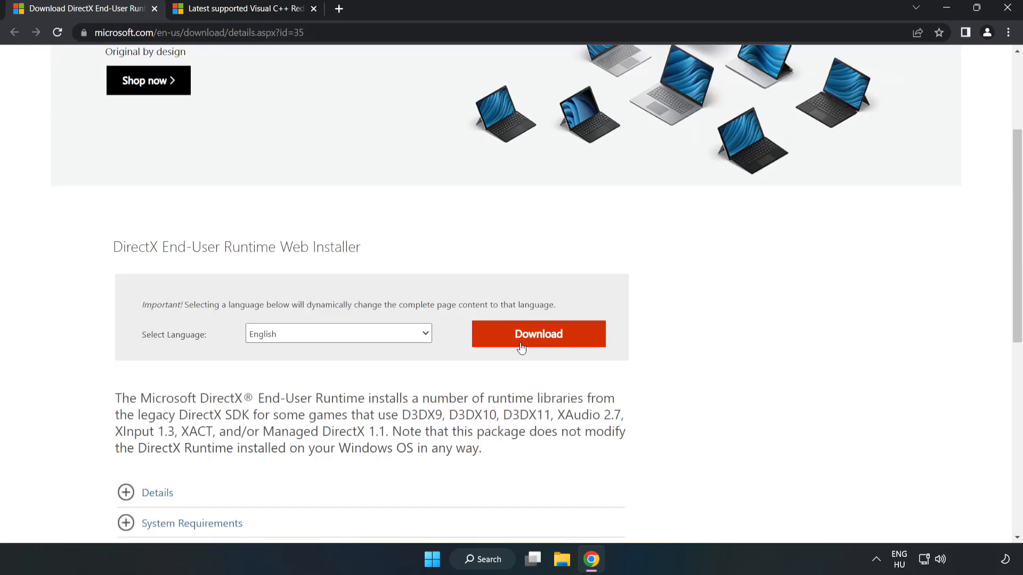
click(537, 334)
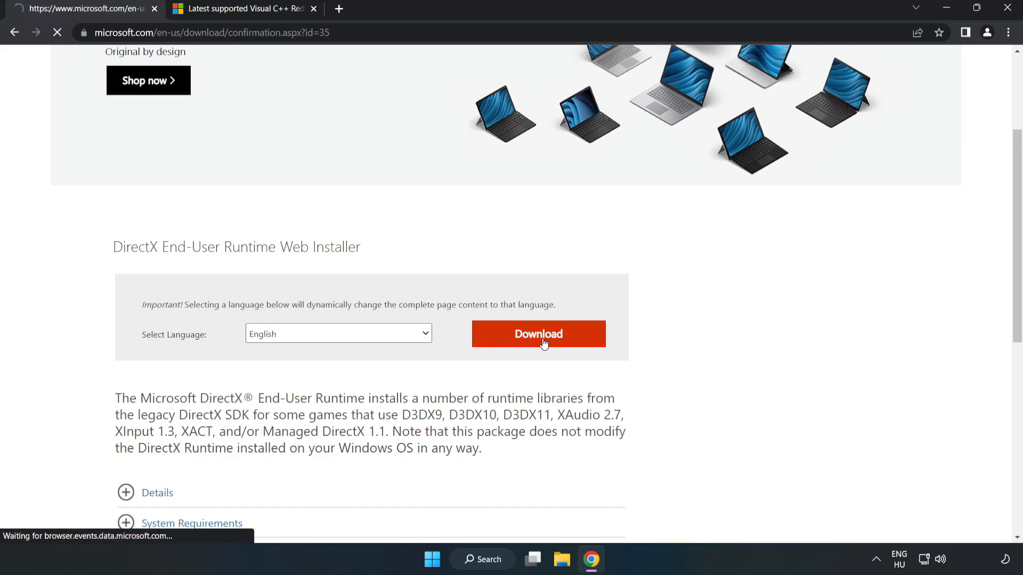
click(537, 333)
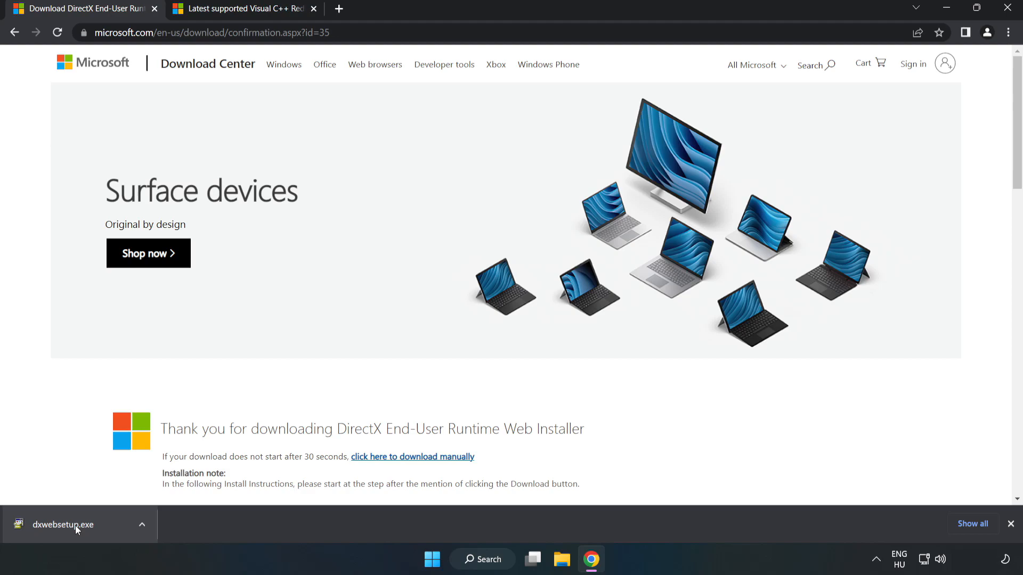
click(62, 524)
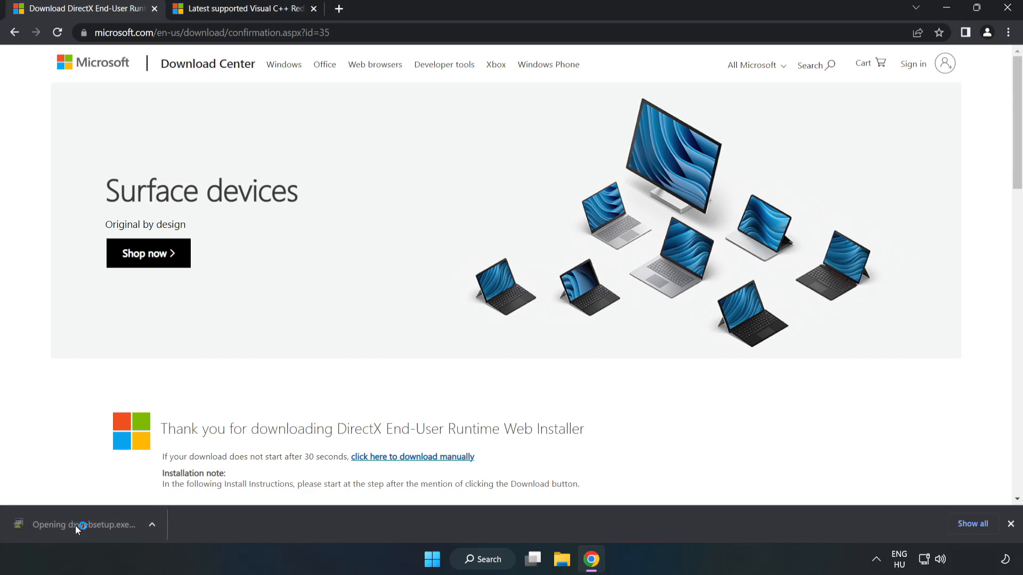
click(80, 524)
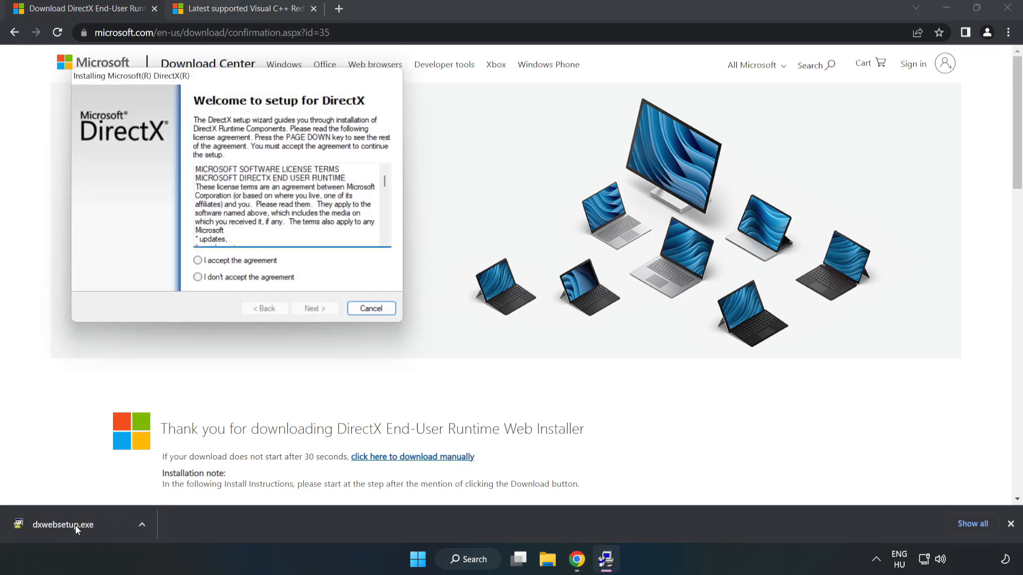
- Accept the DirectX license, decline the Bing Bar and complete the setup
drag(130, 76, 376, 164)
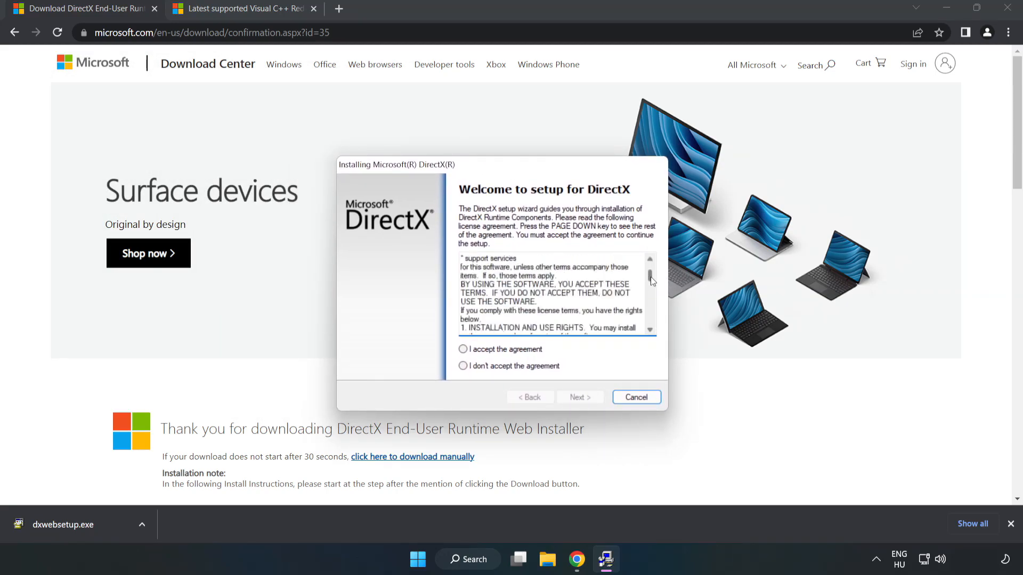
scroll(down, 3)
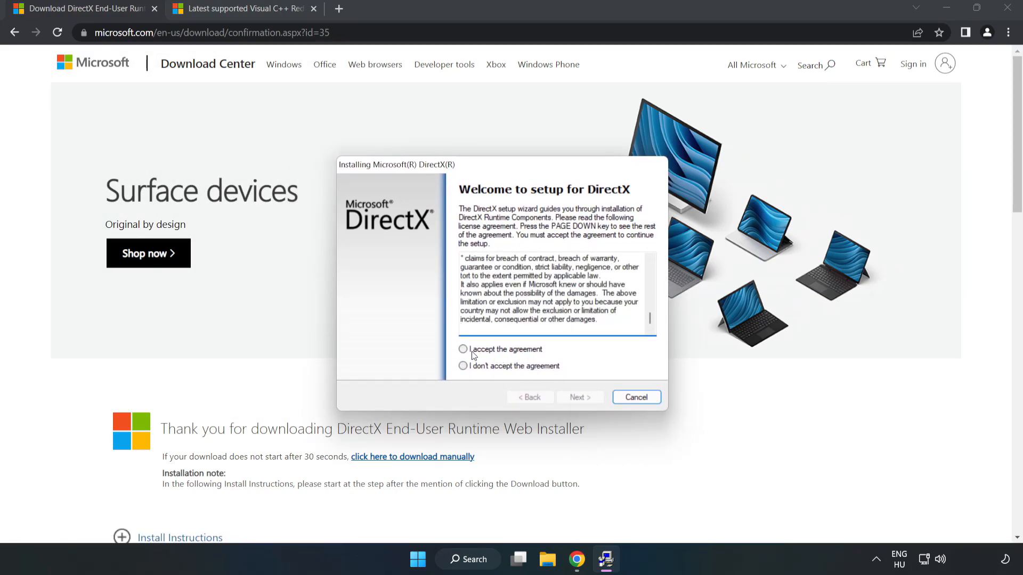
click(463, 349)
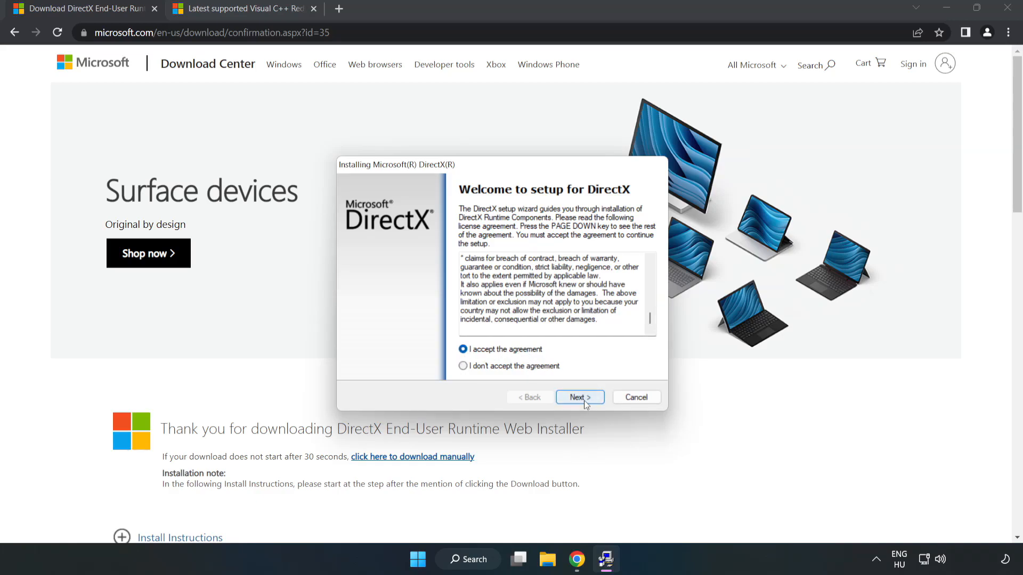
click(577, 397)
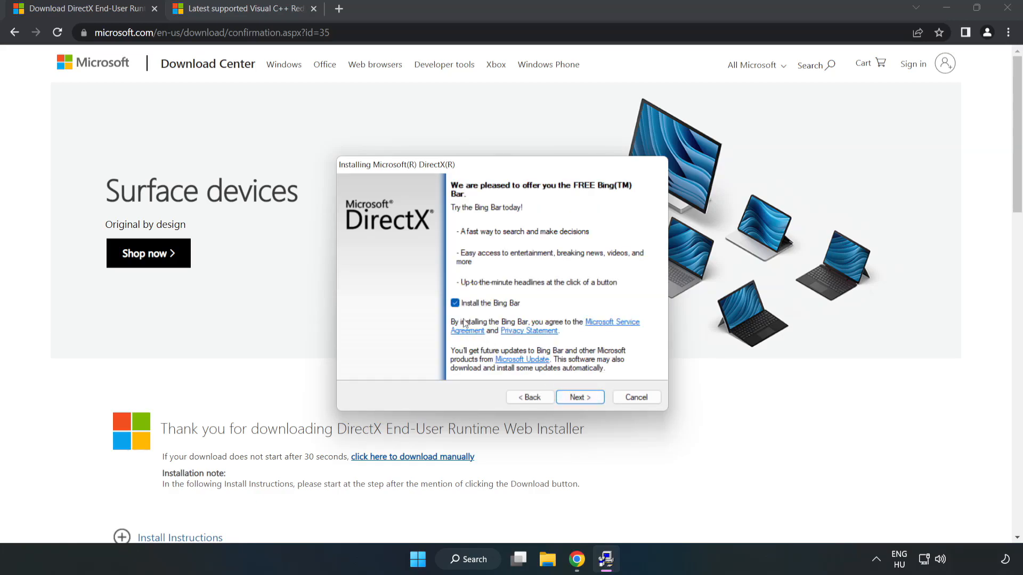
click(455, 302)
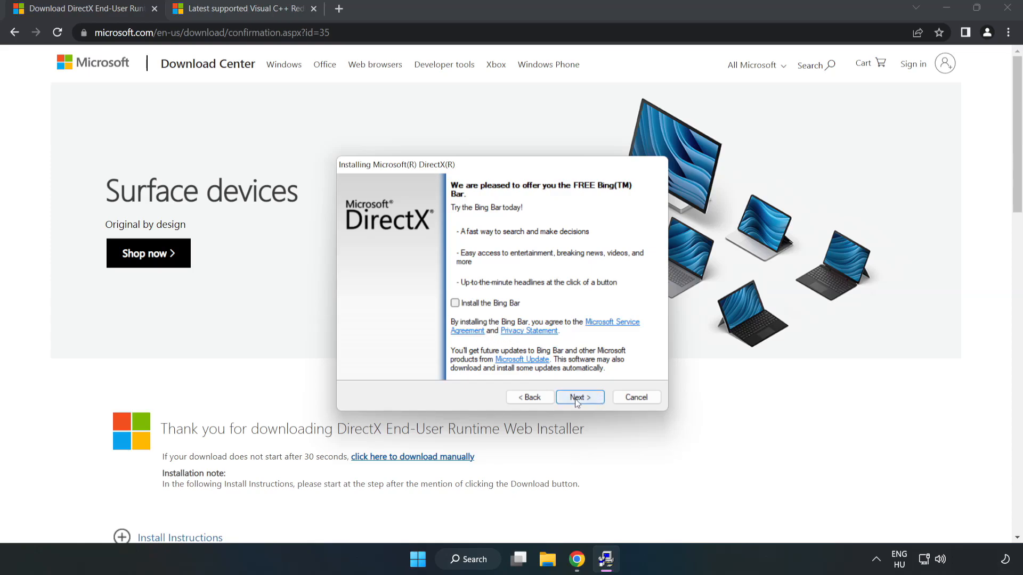
click(579, 397)
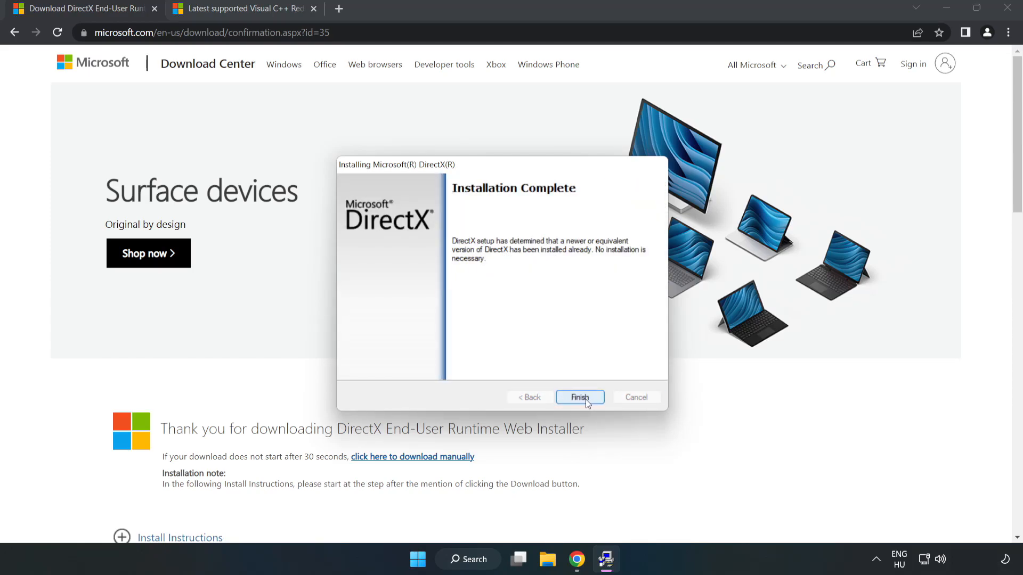
click(578, 397)
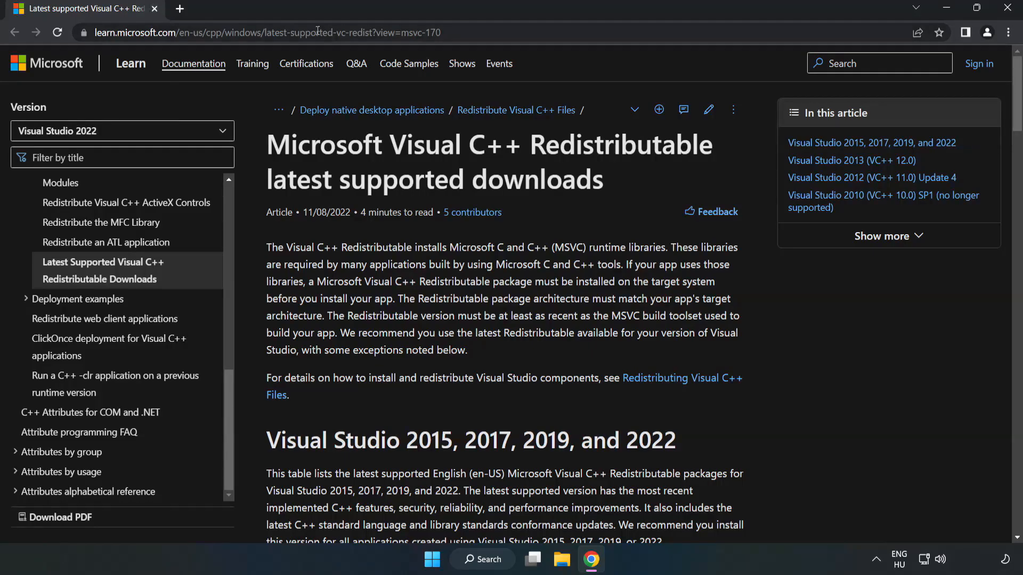
- Download the ARM64 and x86 Visual C++ 2015–2022 Redistributables and launch the ARM64 installer
click(261, 32)
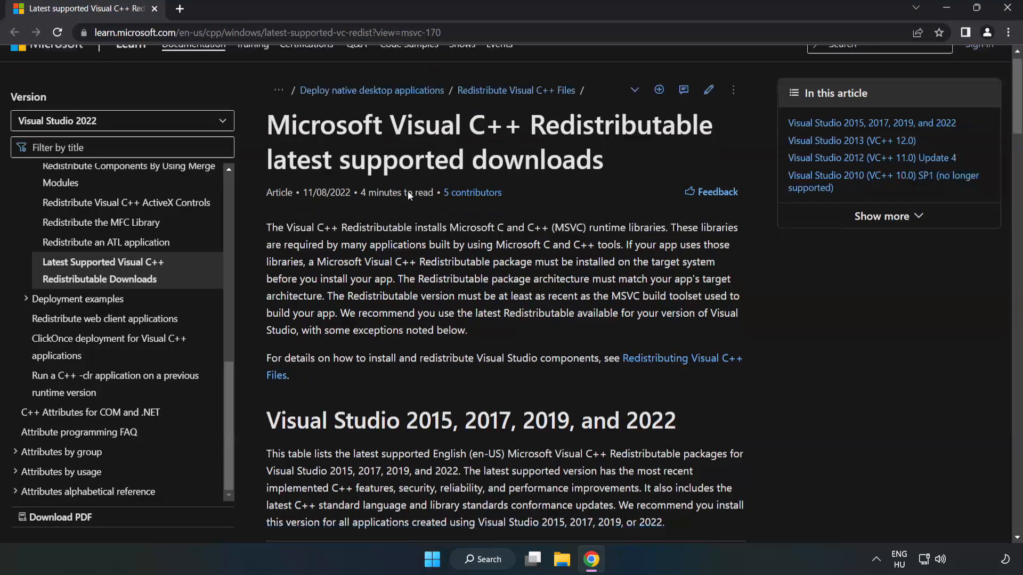
scroll(down, 3)
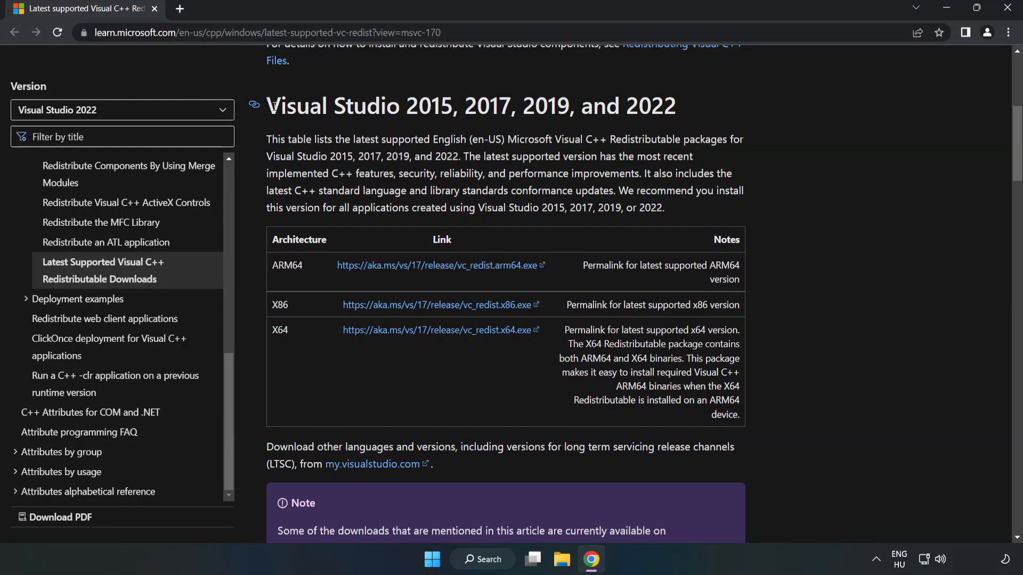
mouse_move(421, 261)
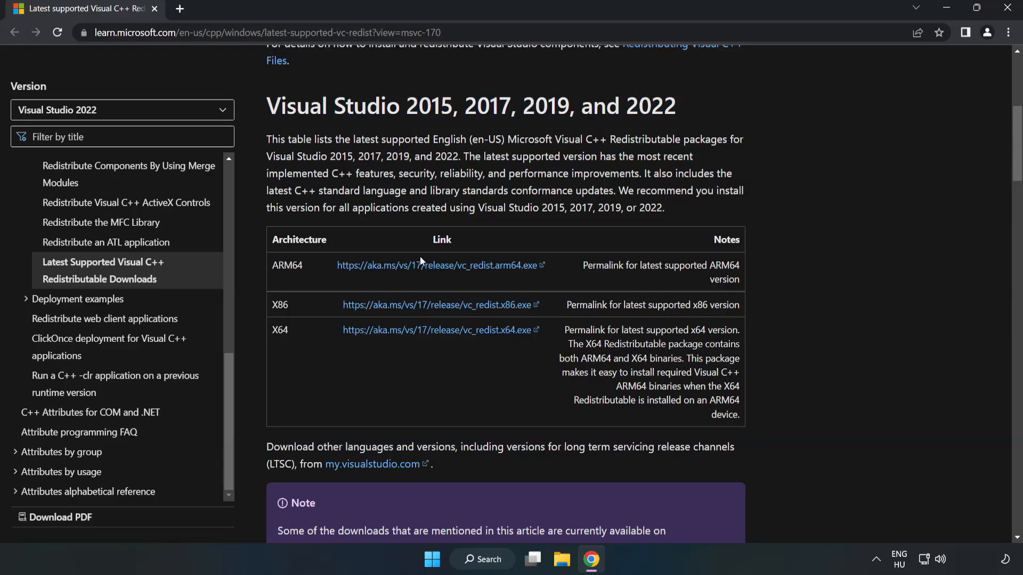
click(438, 266)
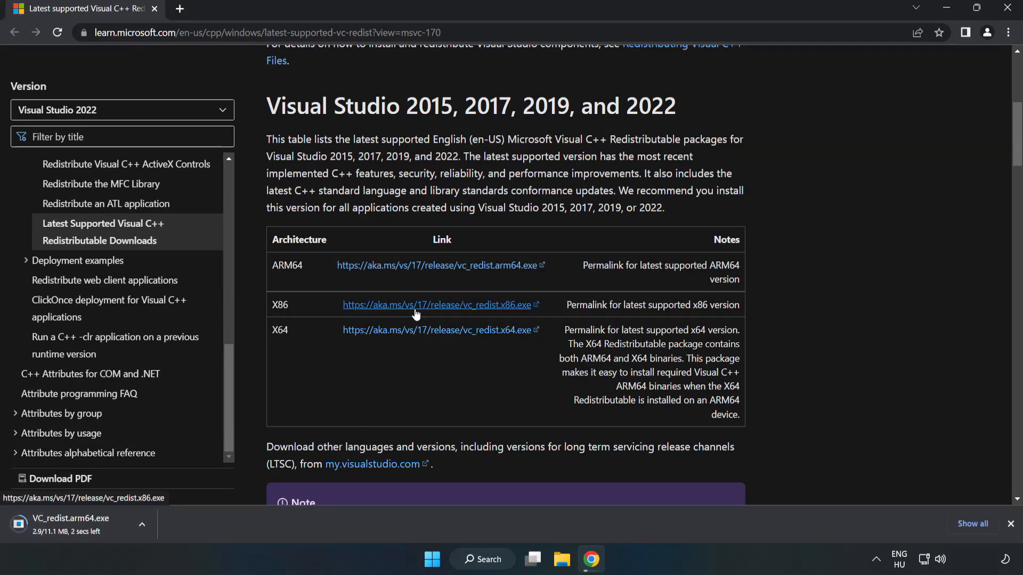
click(435, 329)
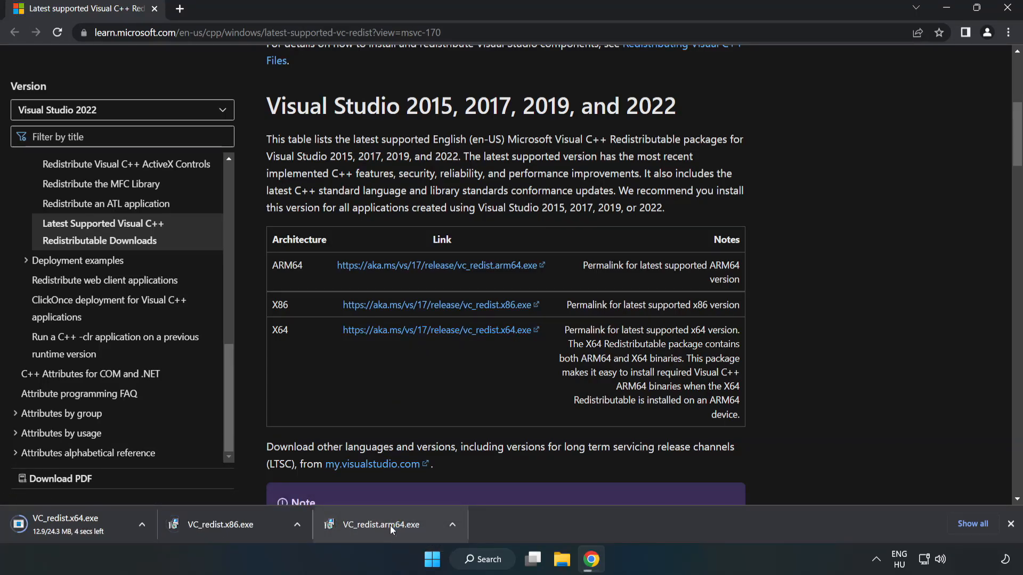
click(381, 524)
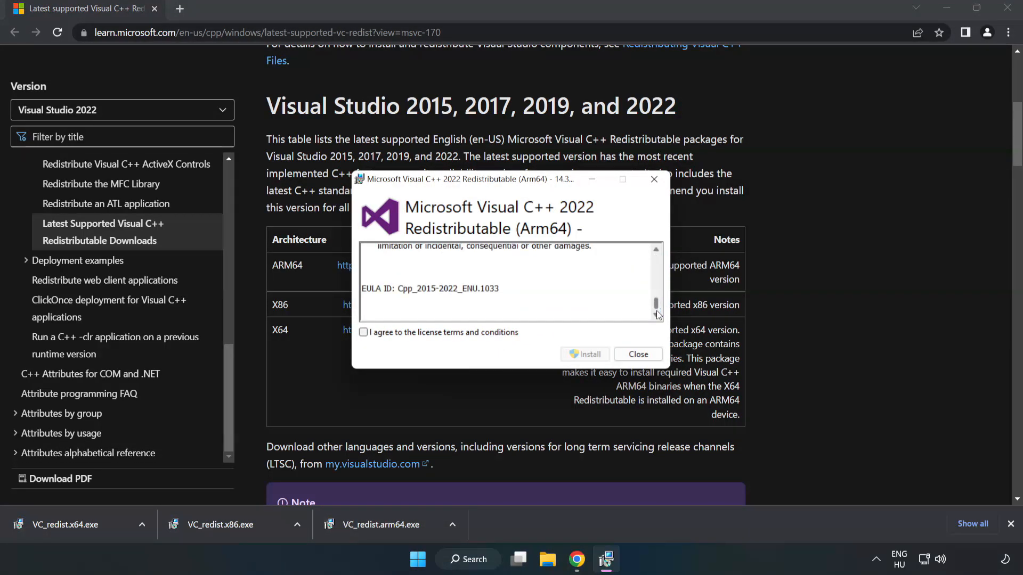
- Attempt the ARM64 redistributable install and dismiss its unsupported-processor failure
click(363, 332)
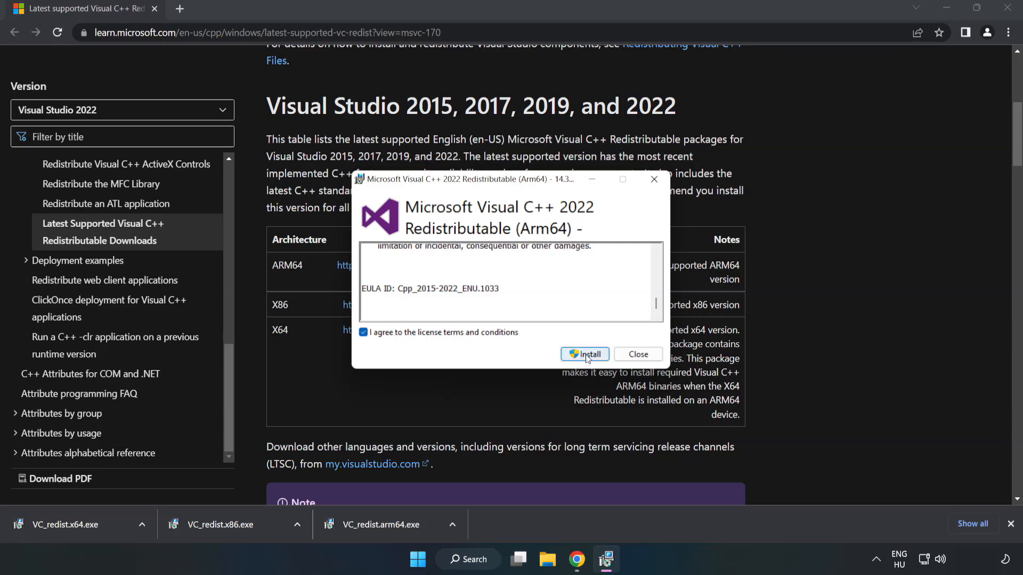
click(584, 354)
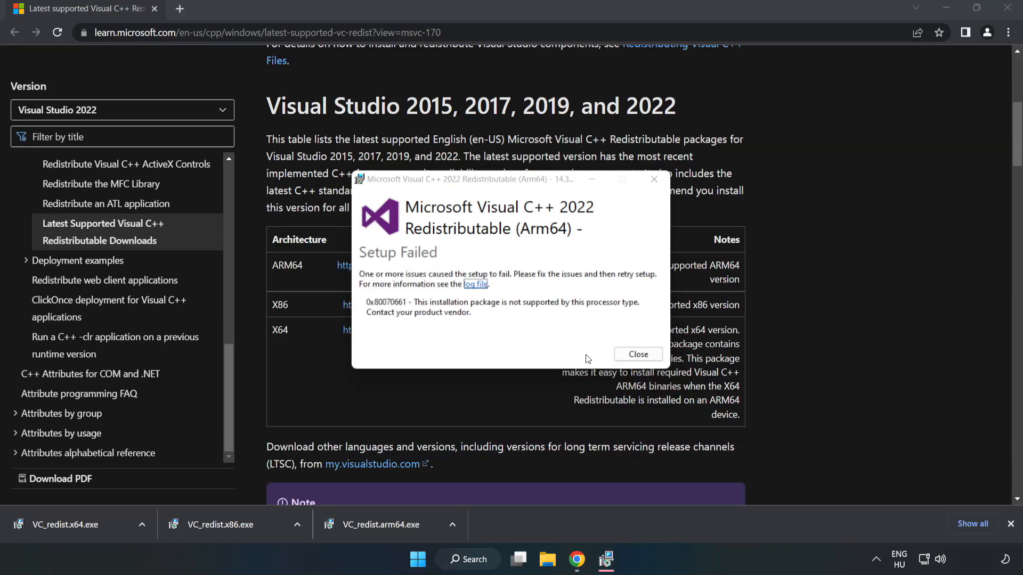
click(637, 354)
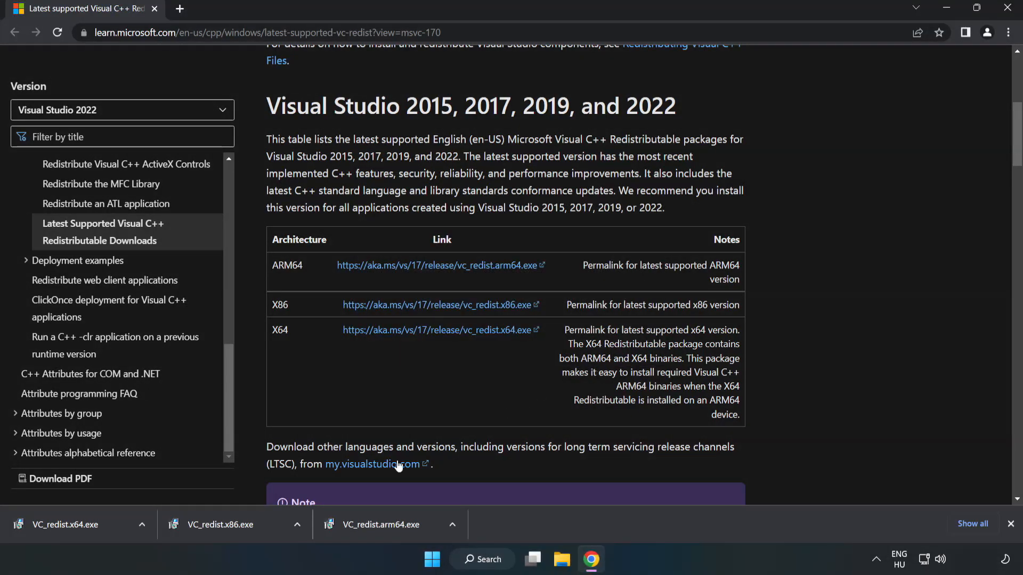
- Install the x86 Visual C++ Redistributable, accepting its license terms
click(220, 524)
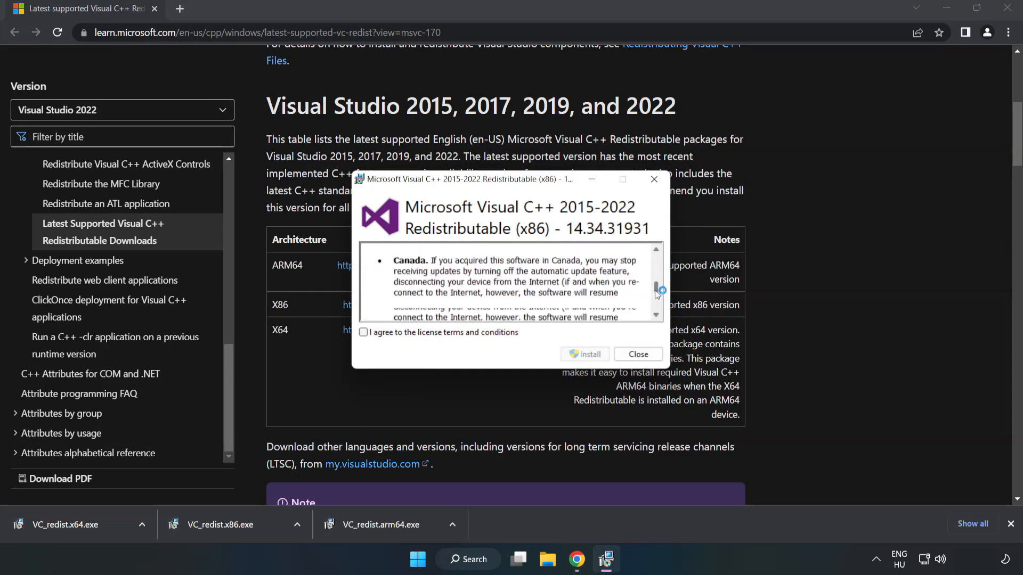
click(363, 333)
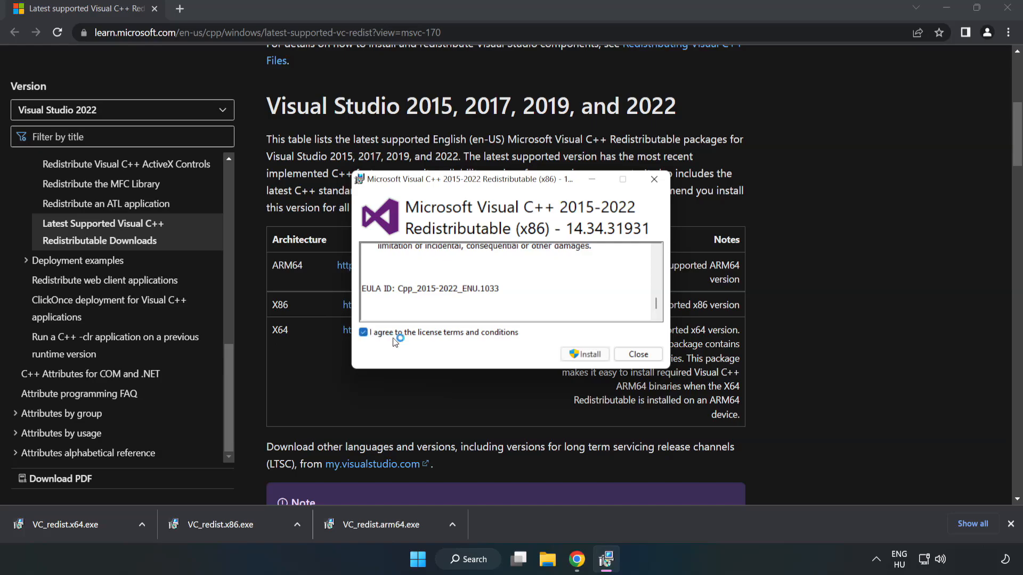
click(585, 353)
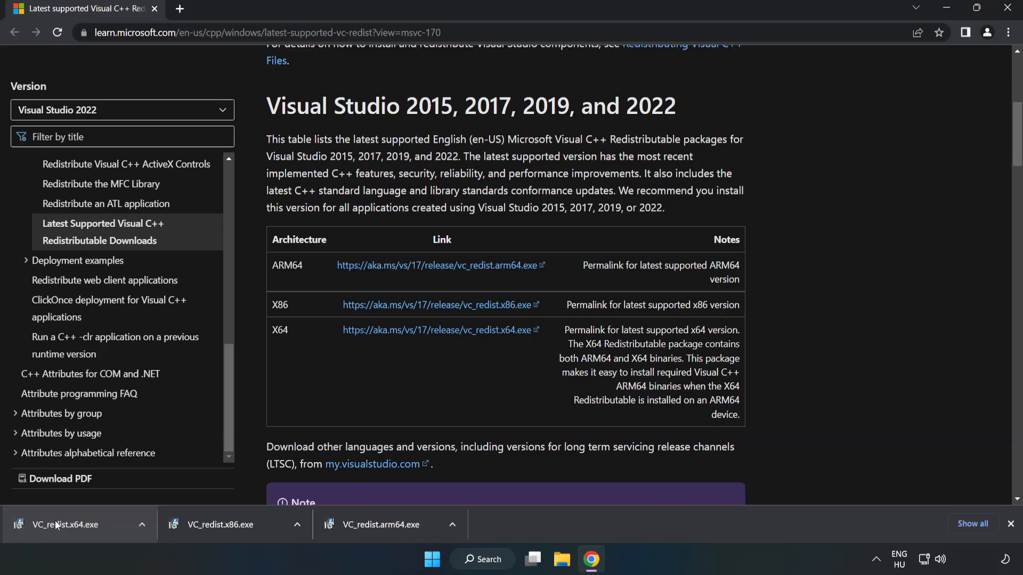
- Install the x64 Visual C++ Redistributable and dismiss the successful setup
click(63, 524)
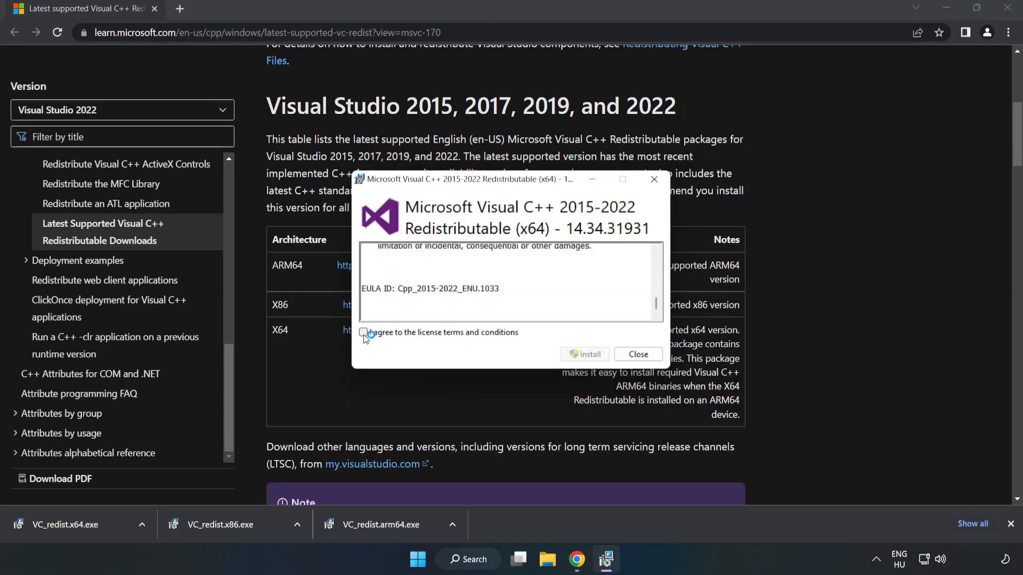
click(584, 353)
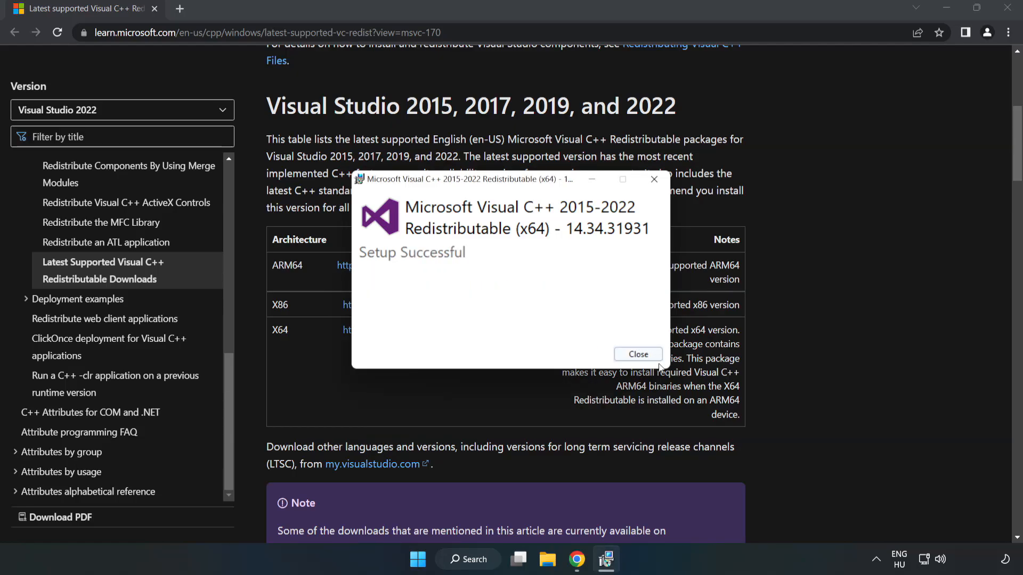
click(637, 353)
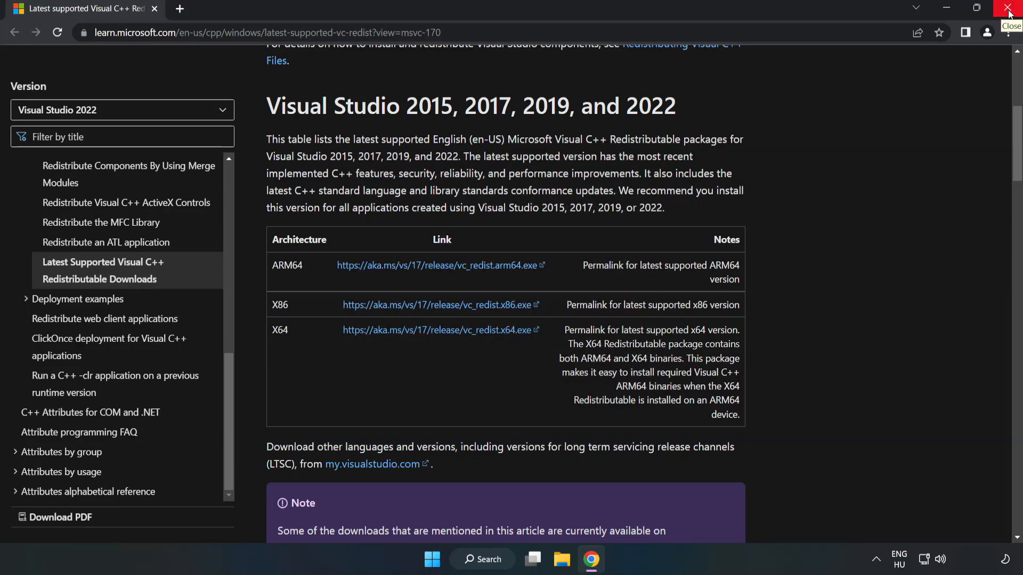
- Close Chrome, search for cmd and bring up Run as administrator for Command Prompt
click(1009, 10)
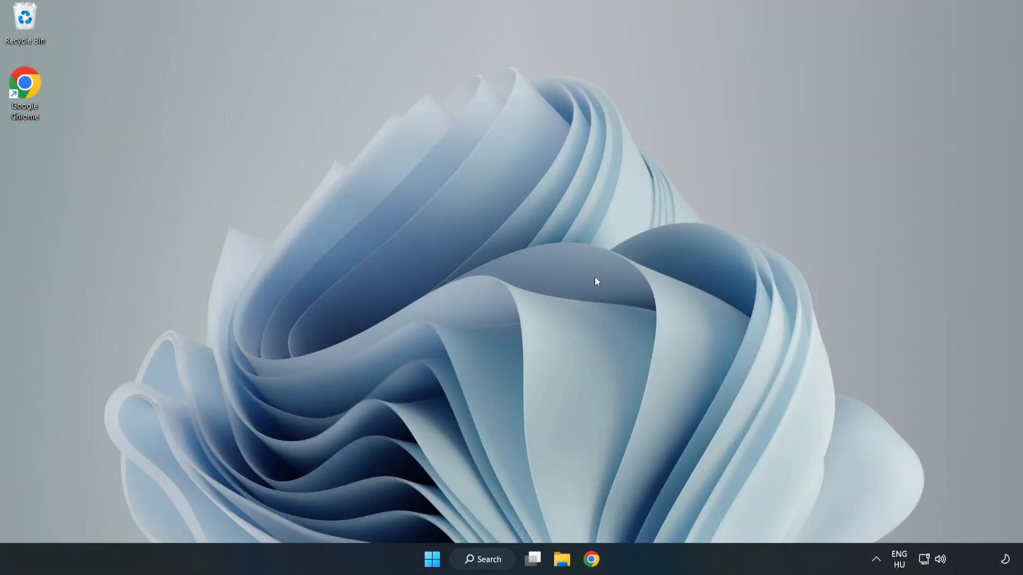
click(481, 559)
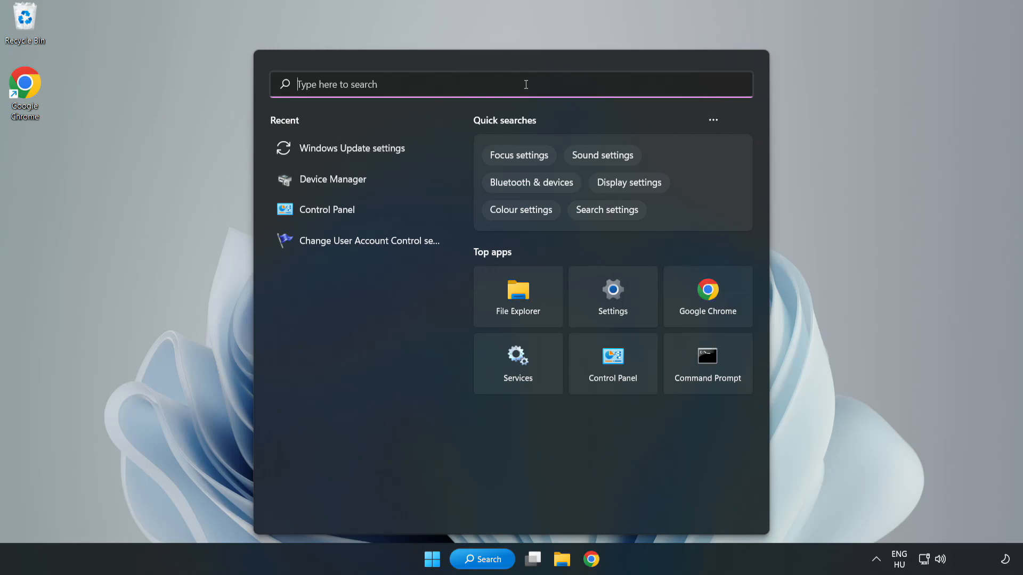
text(cmd)
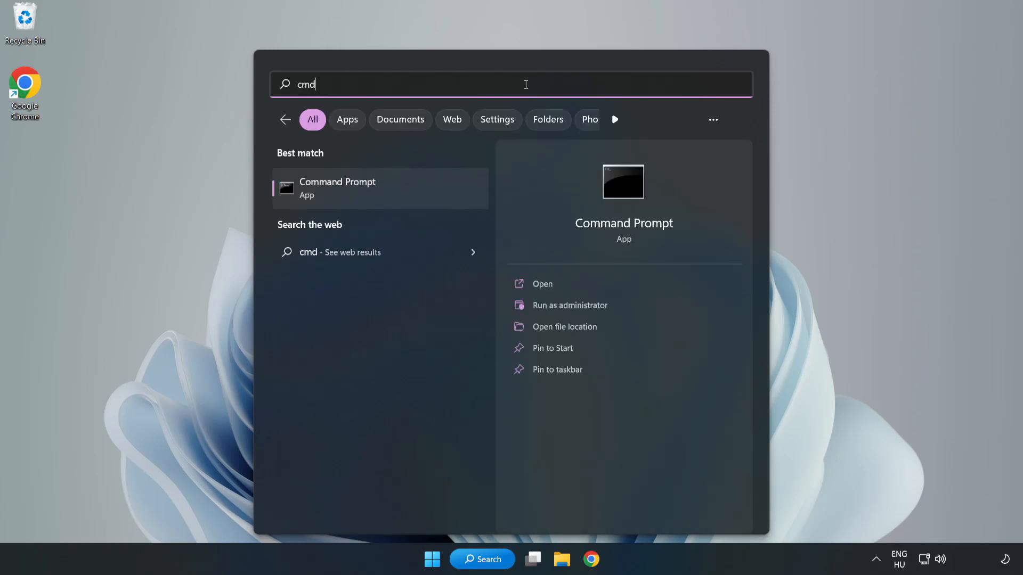
mouse_move(401, 193)
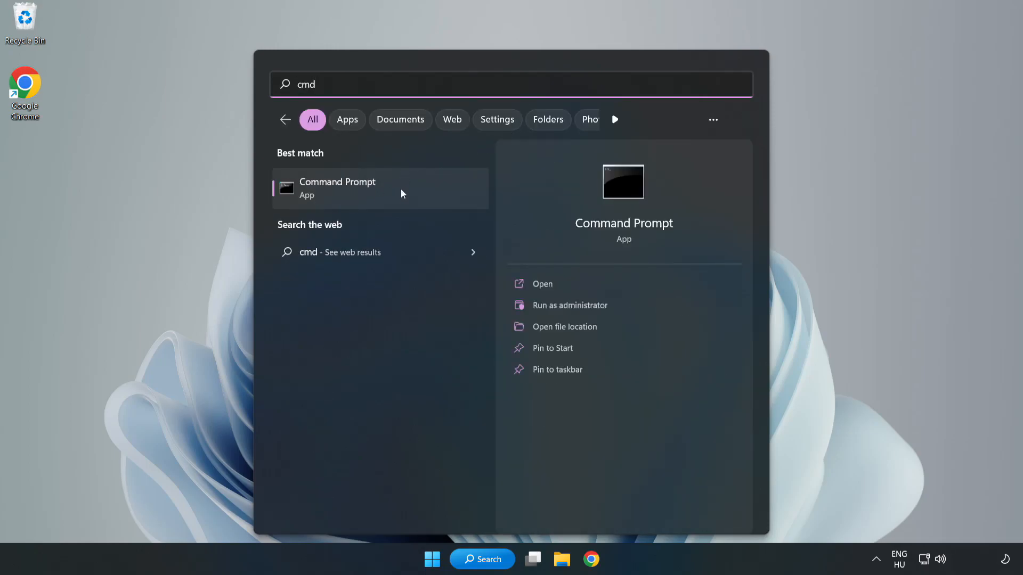
right_click(337, 188)
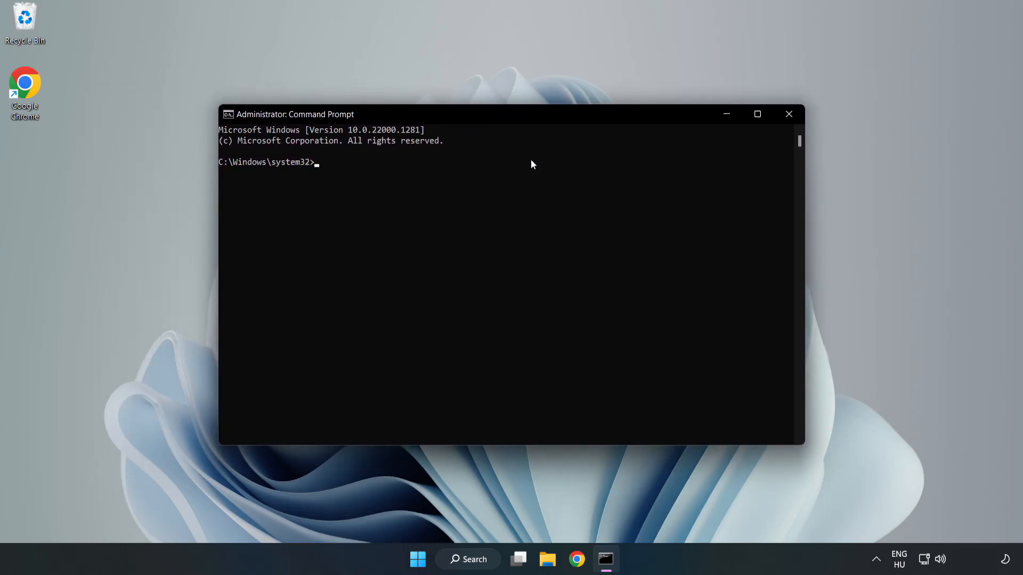
- Run sfc /scannow, which finds no integrity violations, then close Command Prompt
text(sfc /scannow)
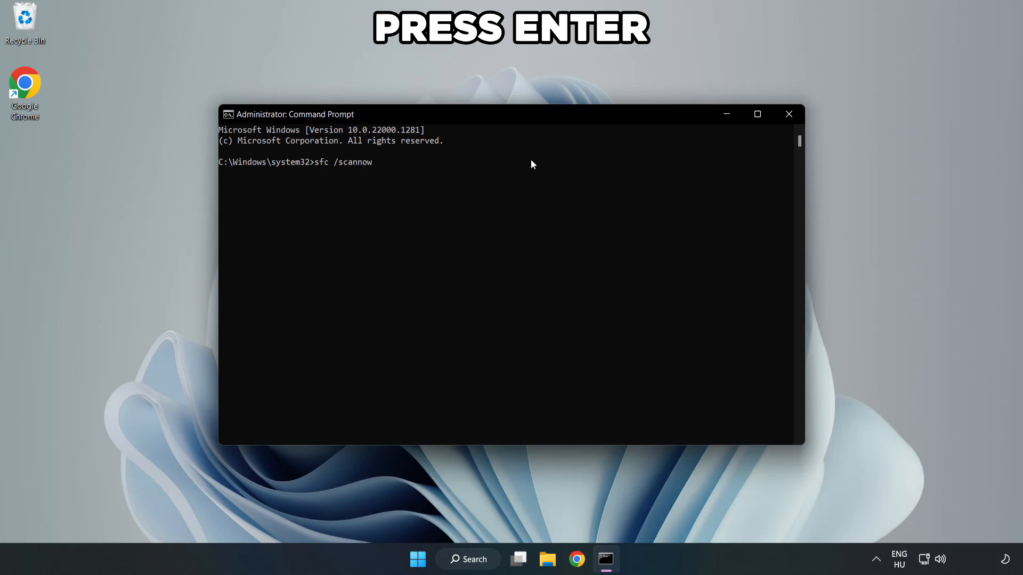
key(Enter)
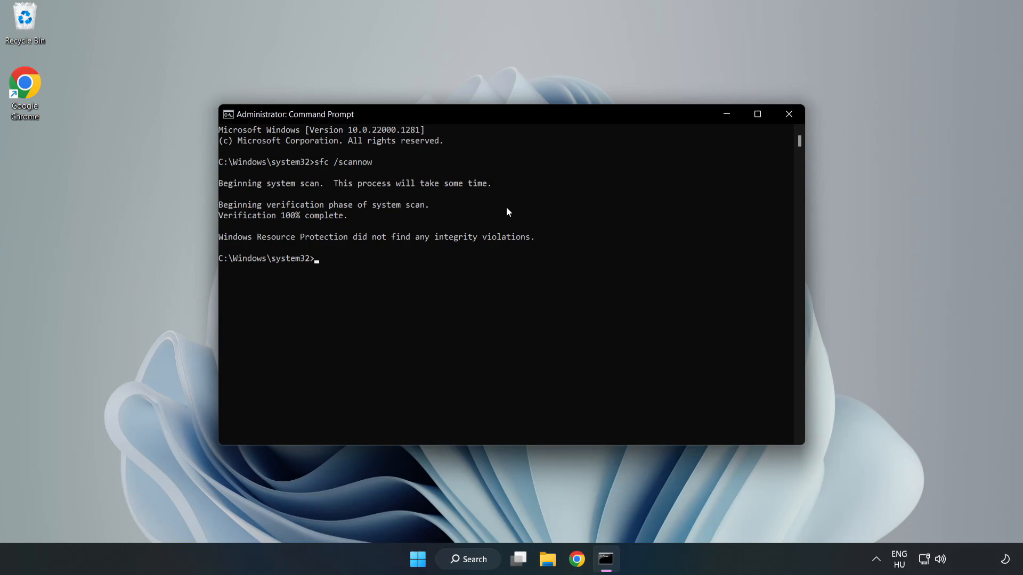
mouse_move(833, 93)
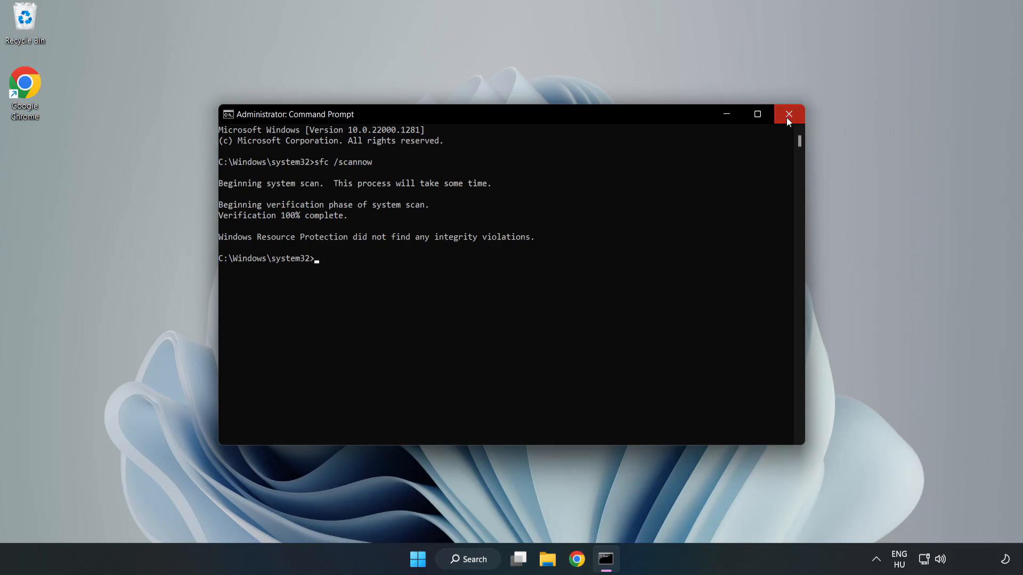
click(788, 114)
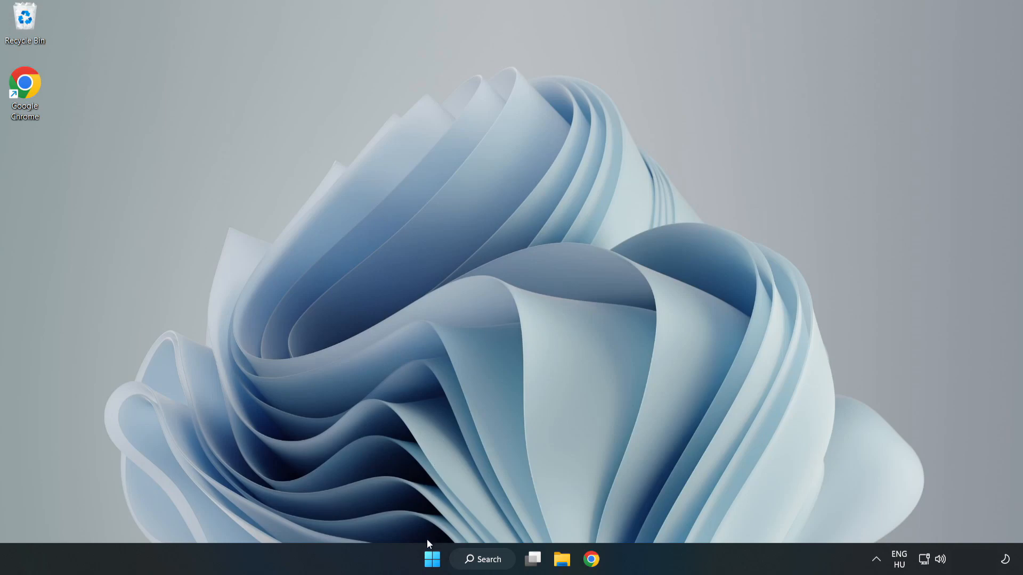
- Bring up the Start menu's power options to reach Restart
click(431, 559)
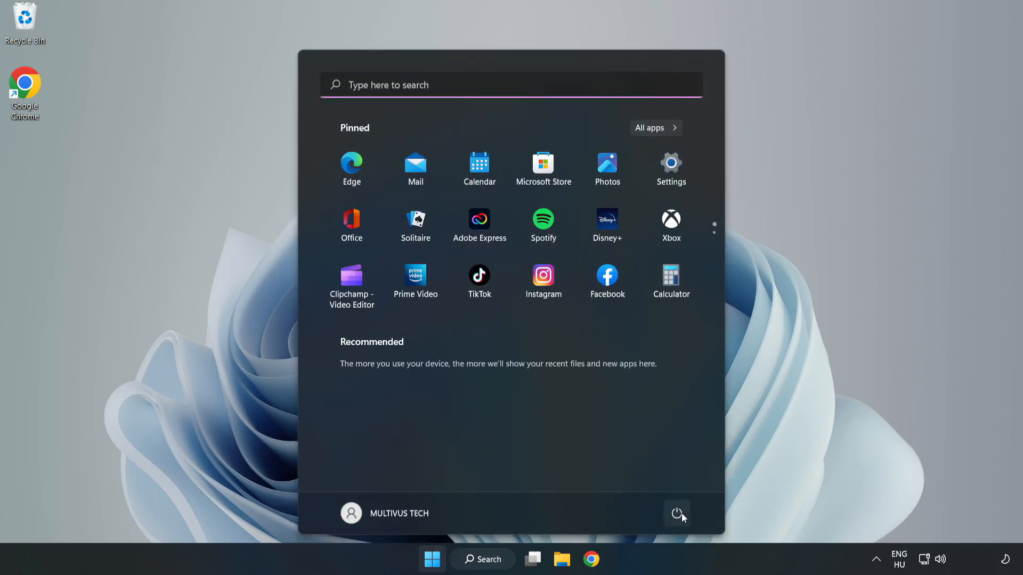
click(678, 513)
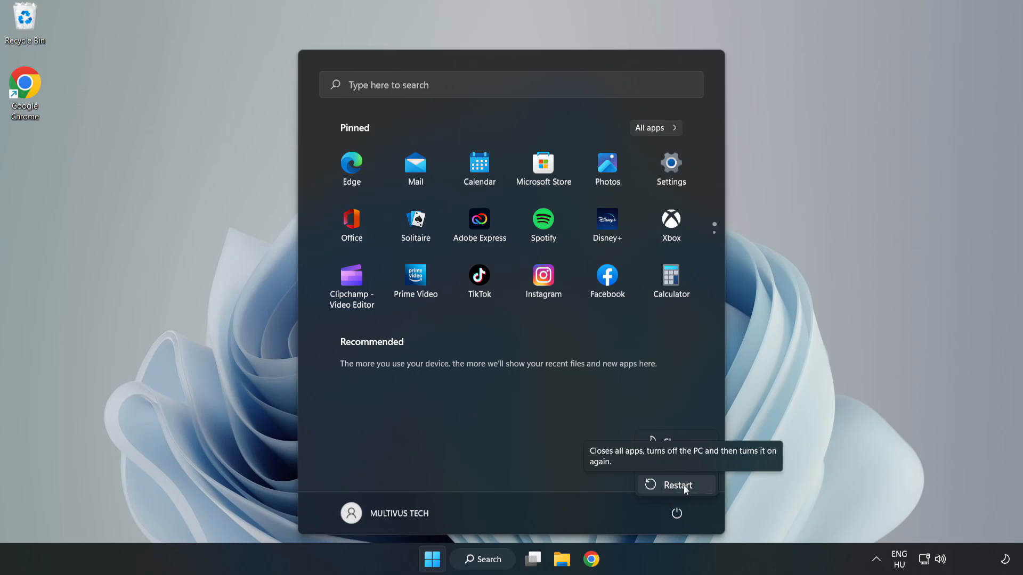